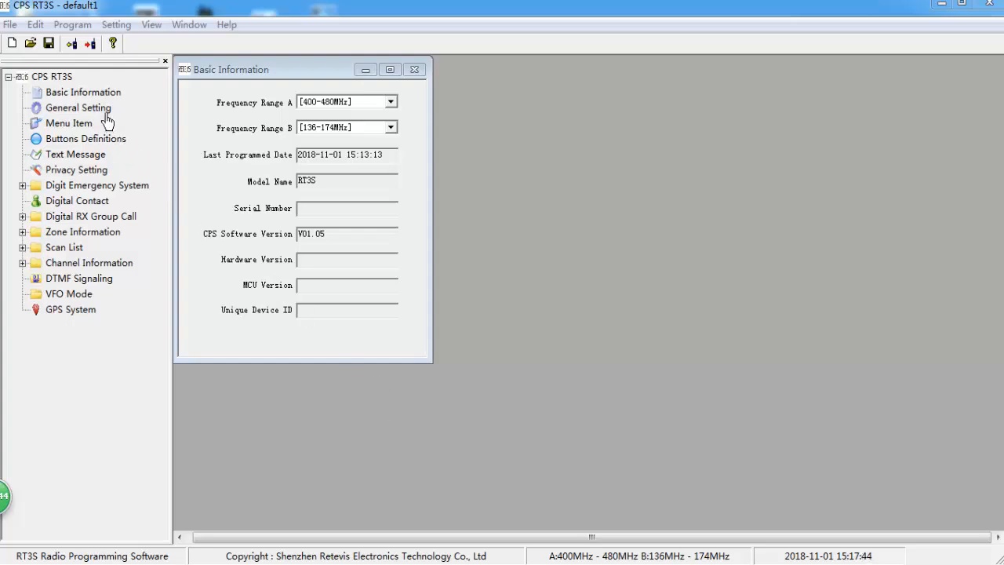
Replace the Radio ID in General Setting with the radio's own DMR ID (46…).
click(79, 106)
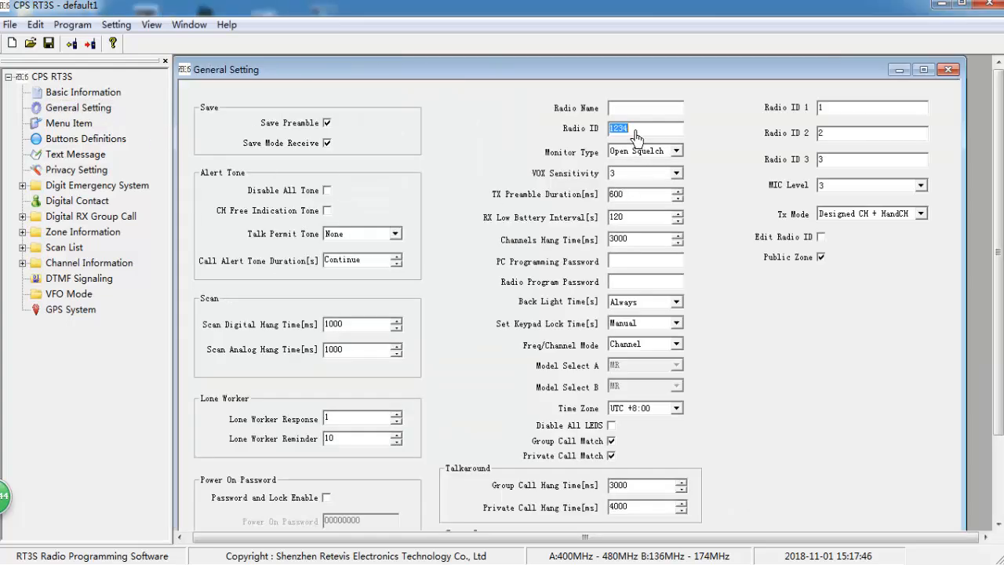
key(Delete)
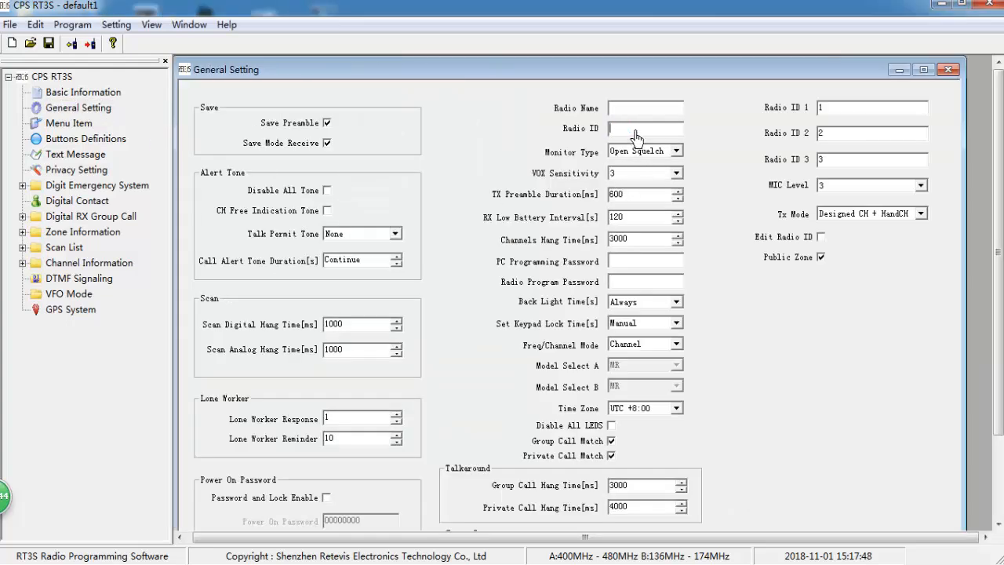
text(4606001)
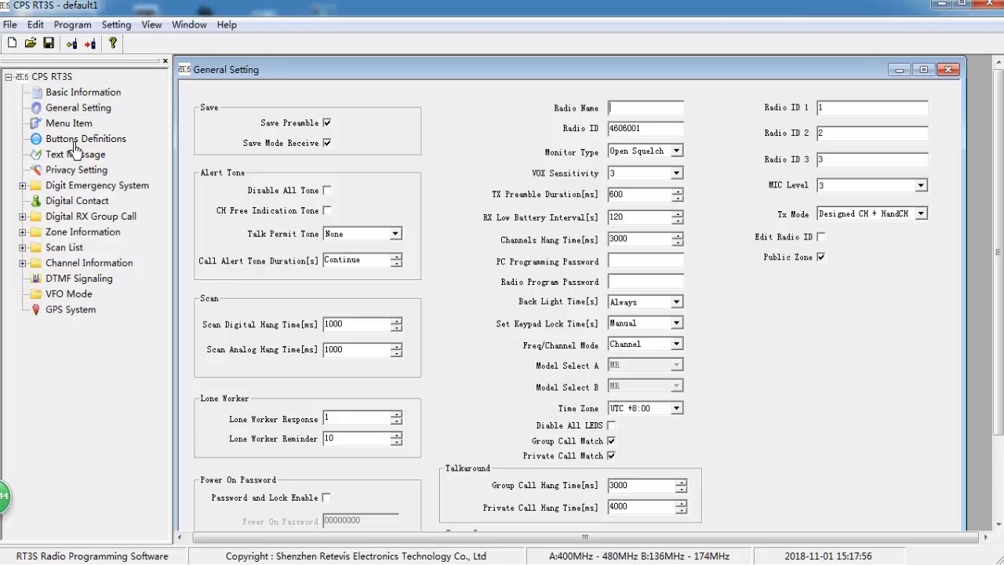
Rename the first digital contact to APRS as a Private Call with Call ID 460999.
click(76, 200)
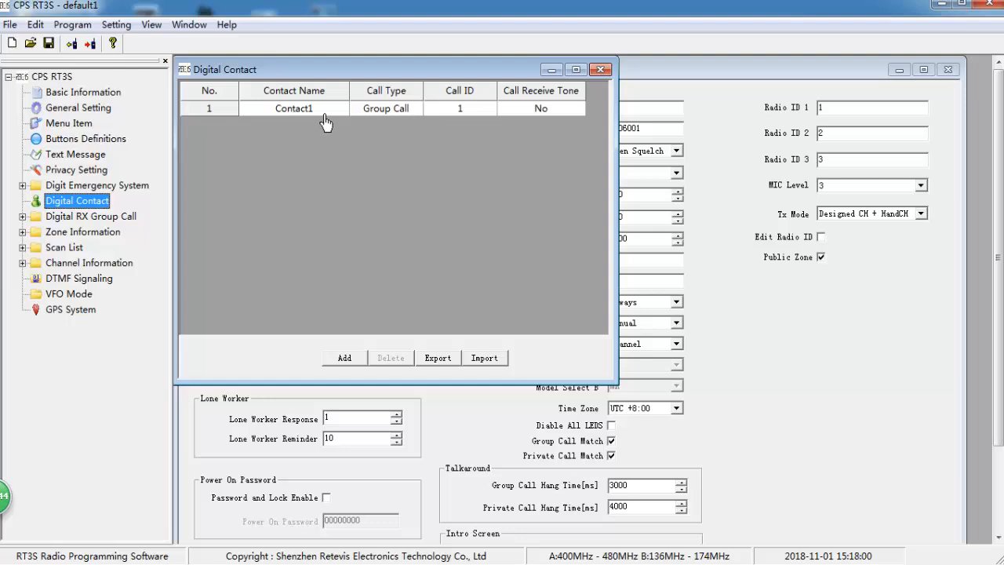
double_click(293, 108)
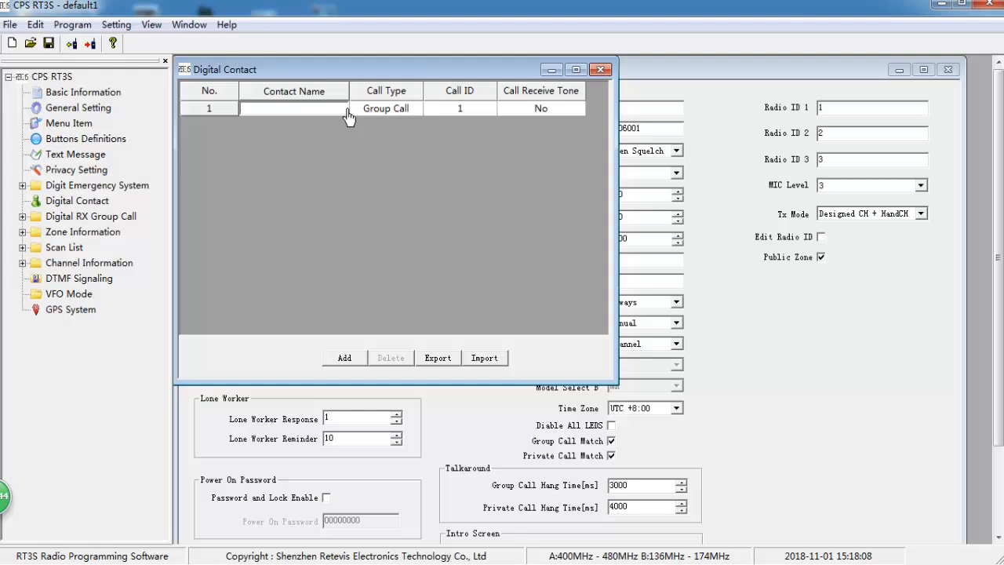
text(A)
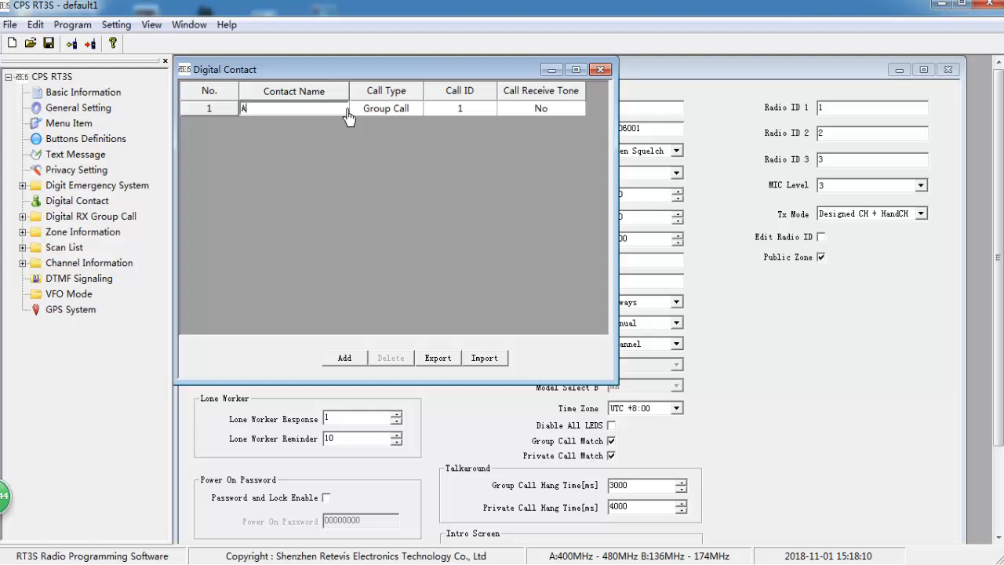
text(PRS)
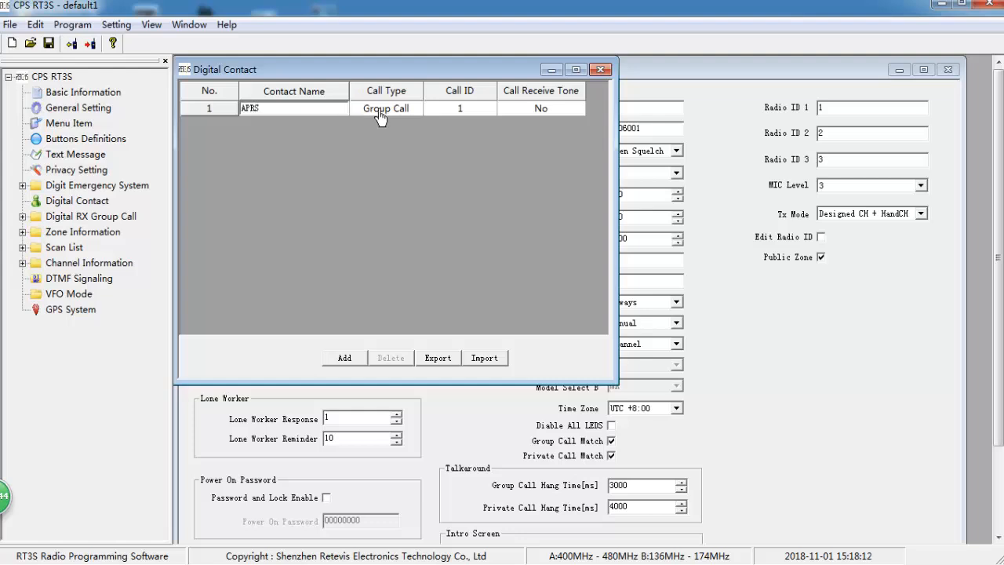
click(416, 109)
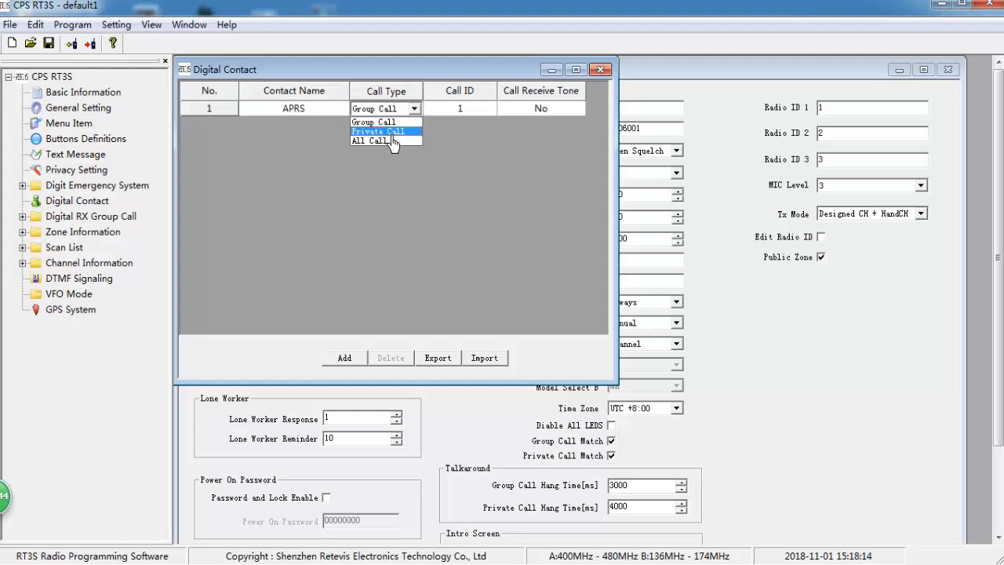
click(379, 132)
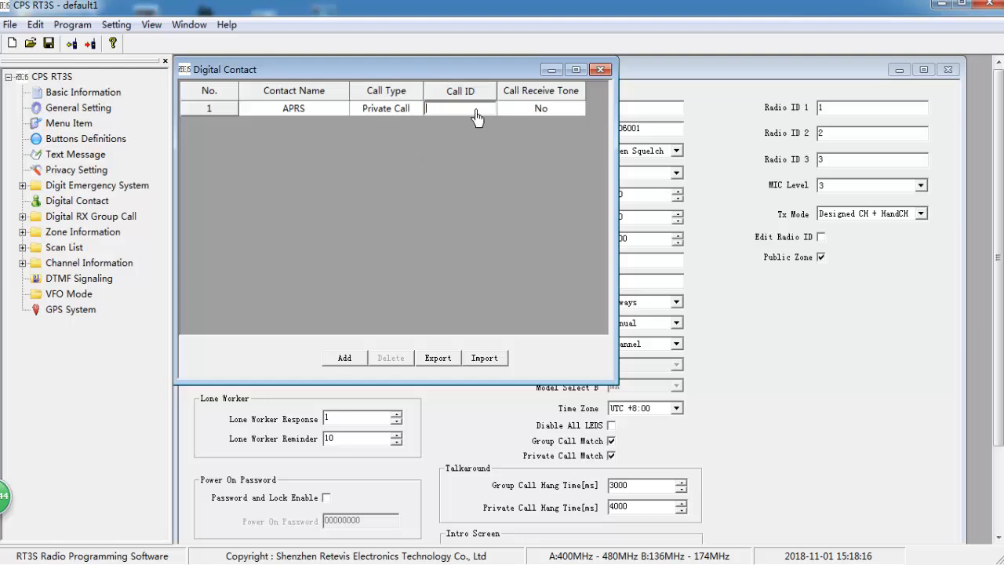
text(460999)
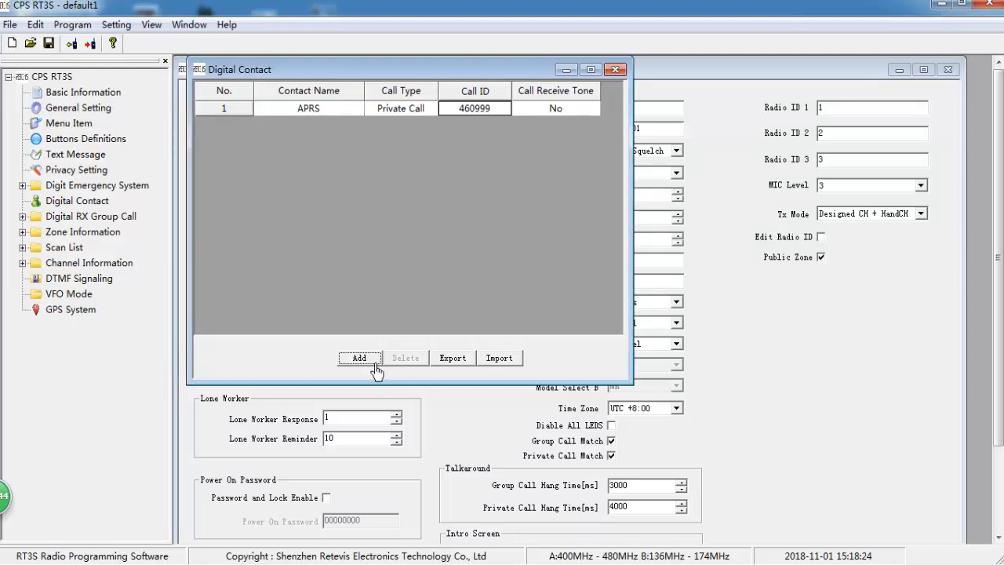
Add a second digital contact TG91 as a group call with Call ID 91.
click(360, 358)
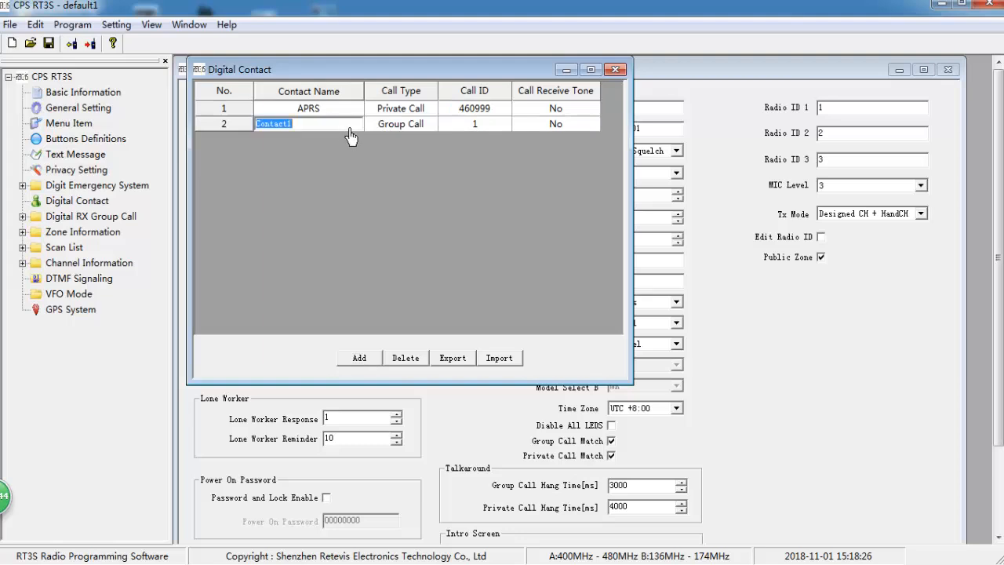
text(TG91)
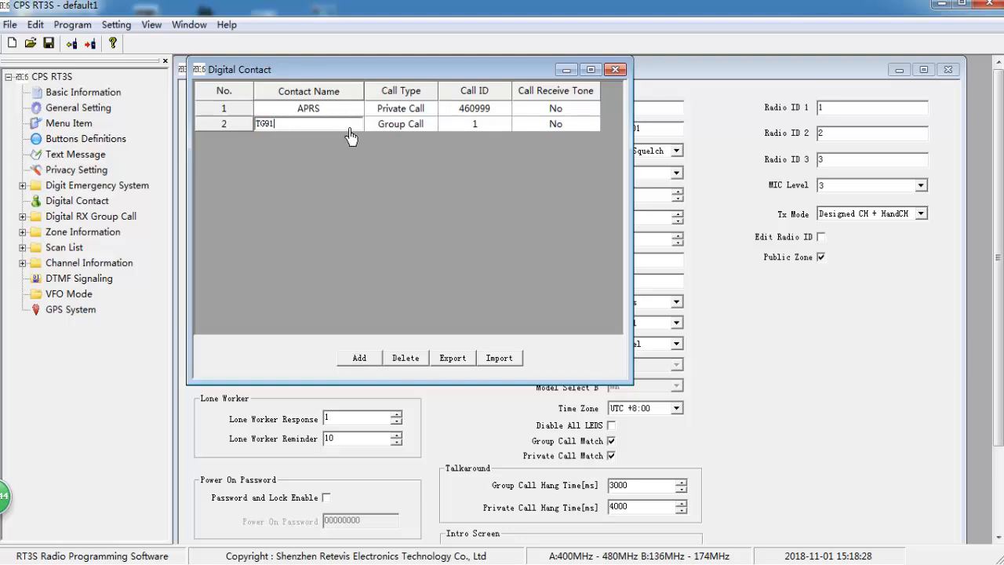
click(474, 124)
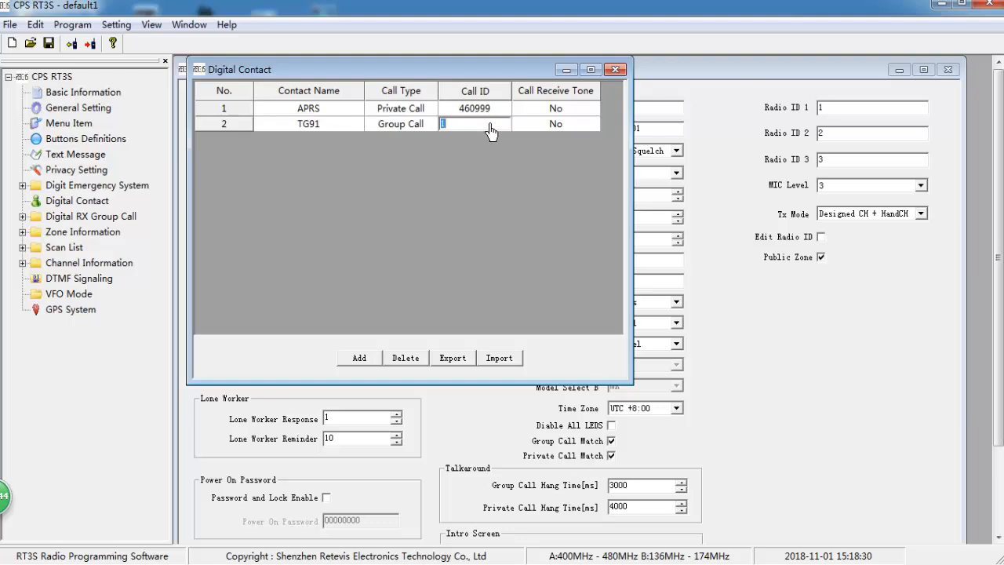
text(91)
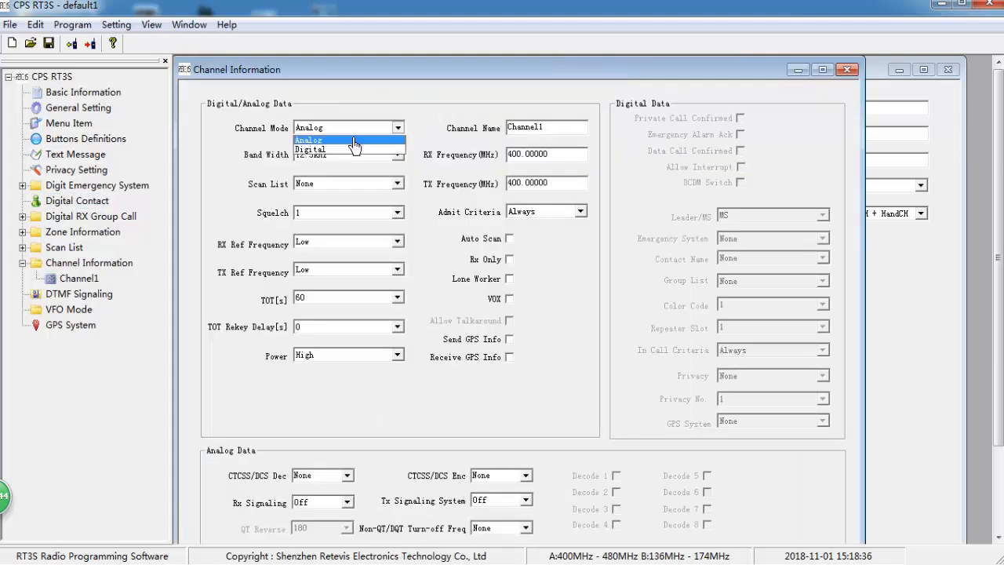
Make the channel digital, named APRS, with Send and Receive GPS Info on, and enable the GPS menu item.
click(312, 149)
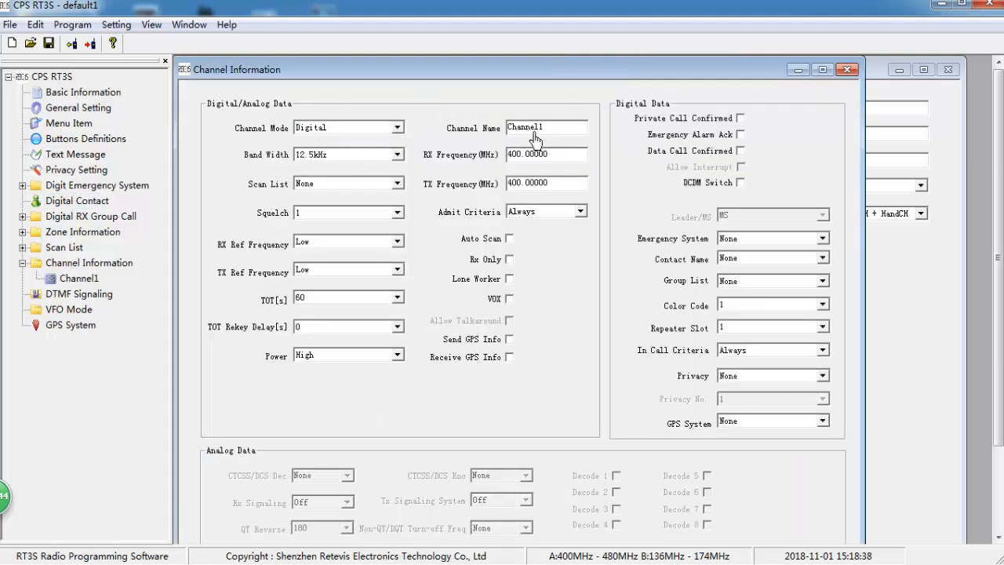
text(APRS)
click(546, 153)
text(444.75000)
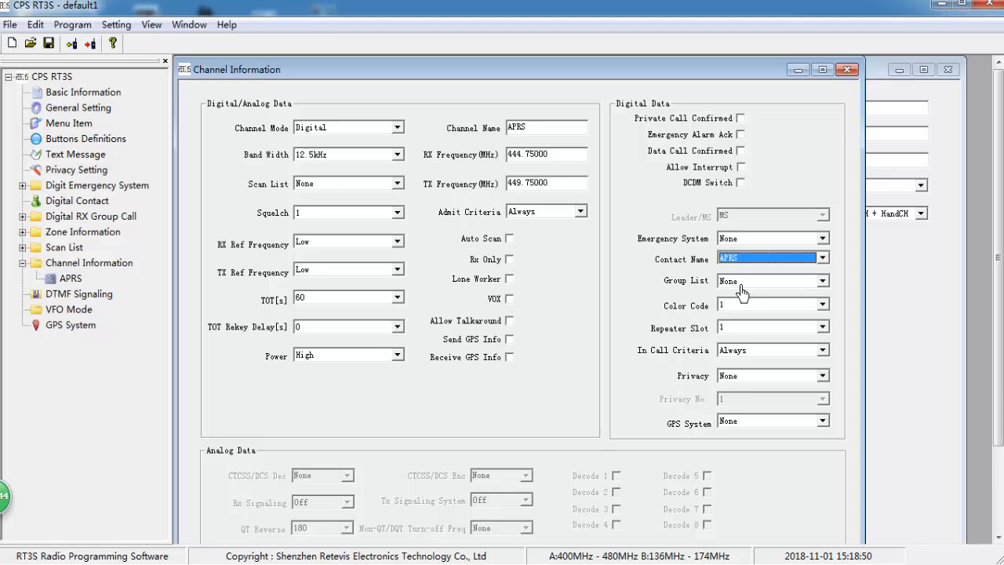
mouse_move(679, 321)
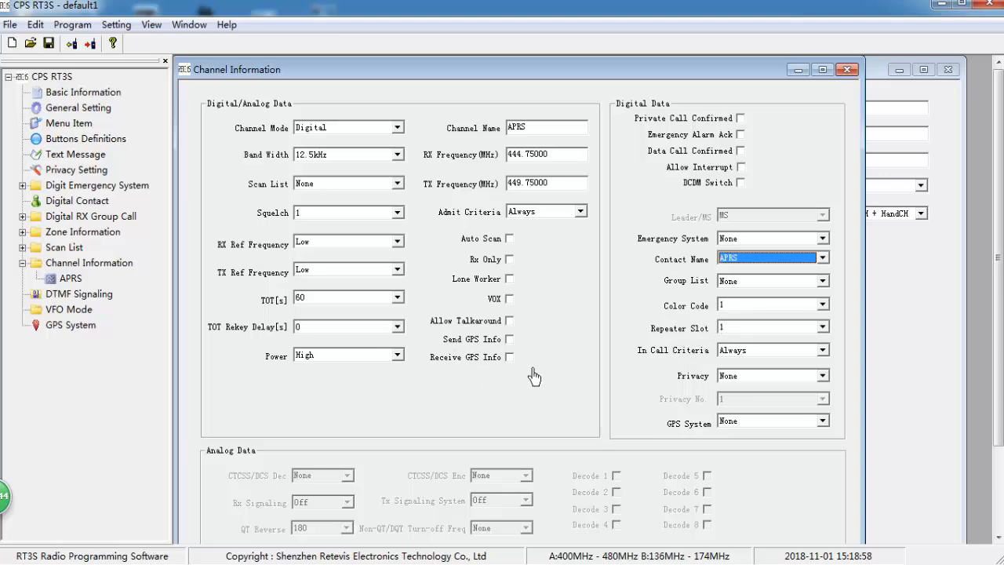
click(510, 339)
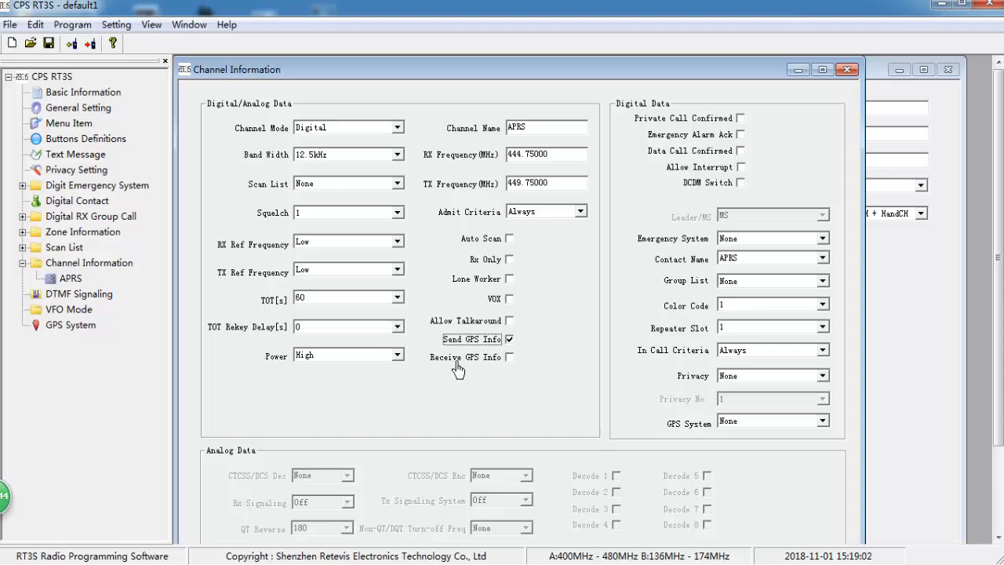
click(510, 358)
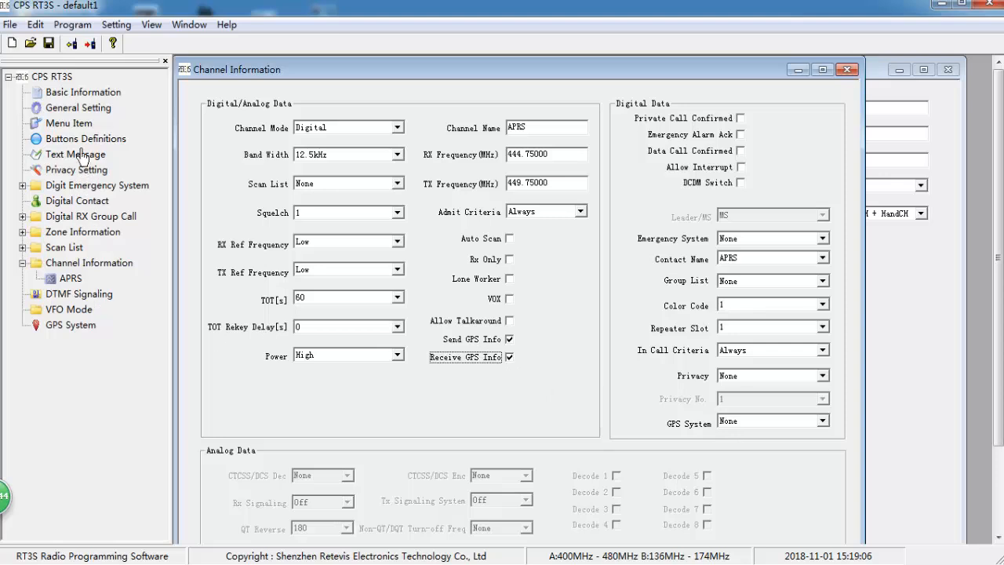
click(69, 123)
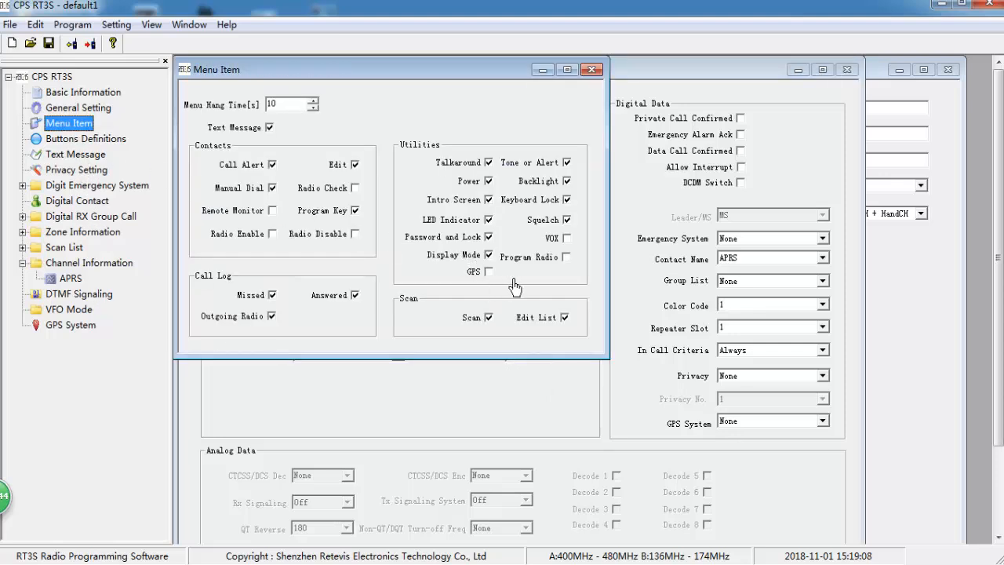
click(487, 270)
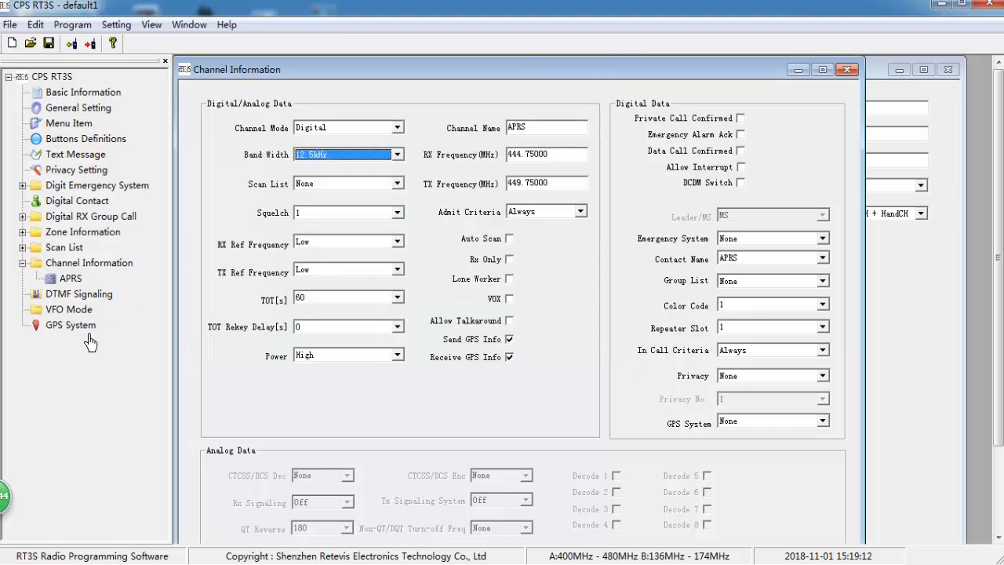
mouse_move(78, 337)
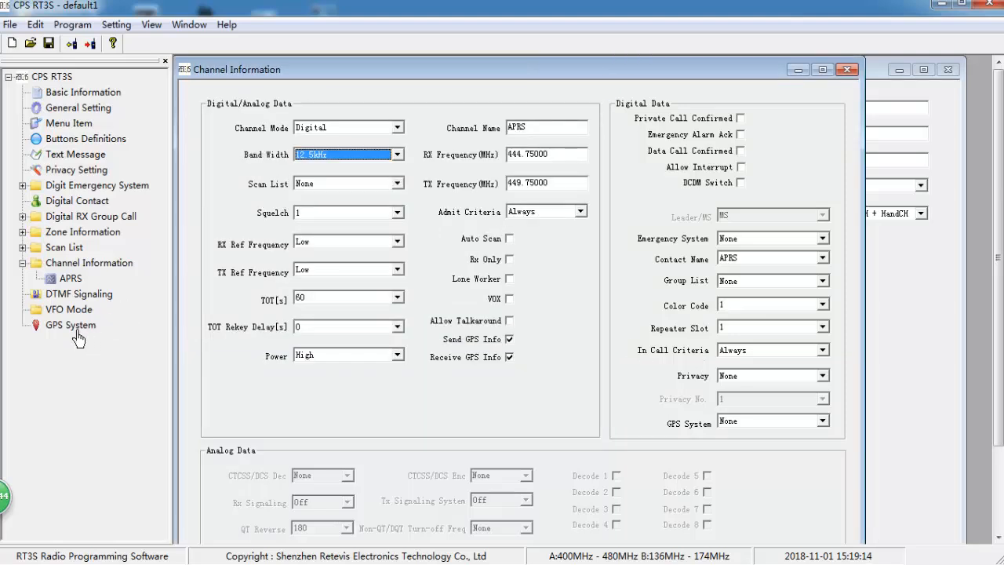
Set GPS system 1 to revert to the APRS channel with a 60-second report interval.
click(71, 325)
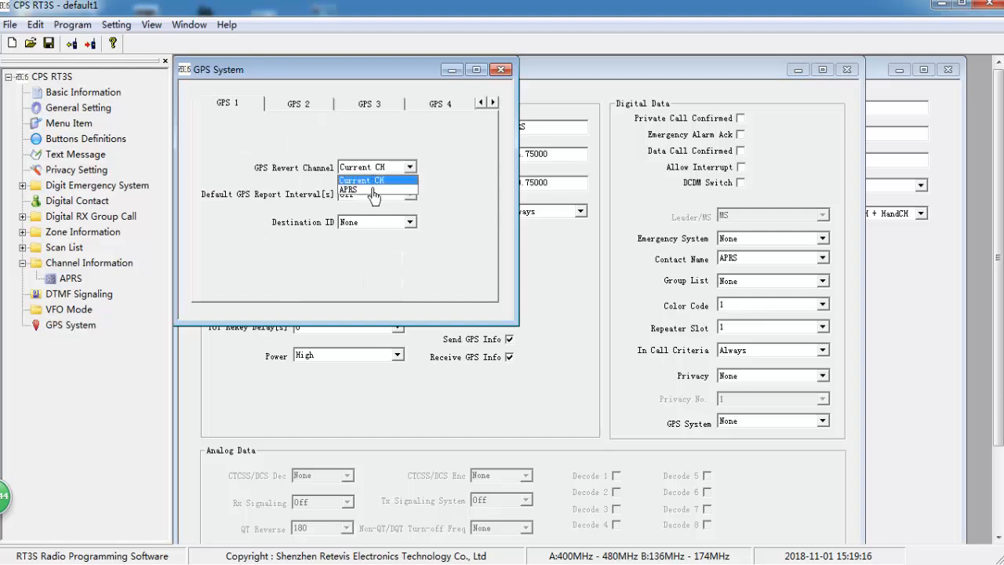
click(345, 188)
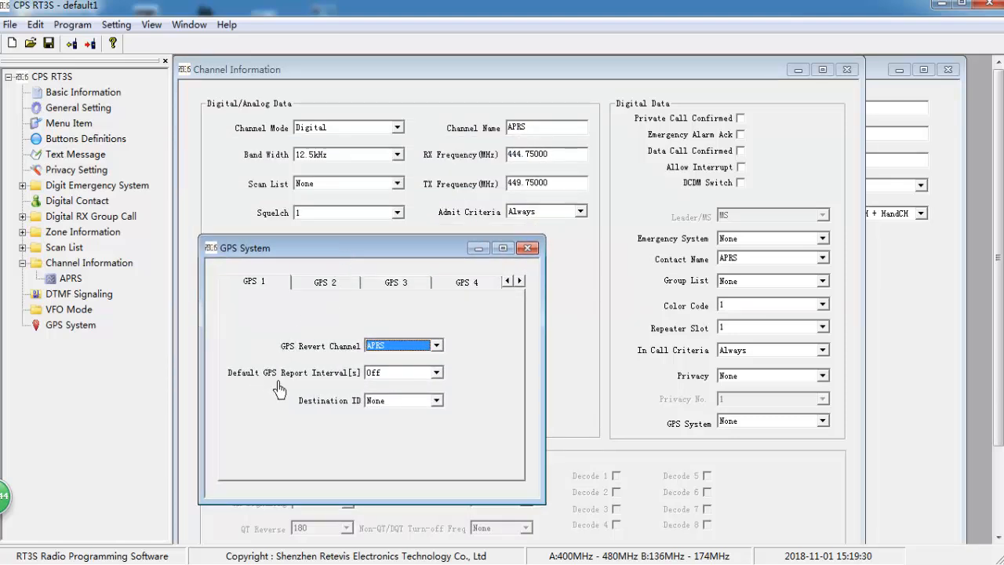
click(436, 373)
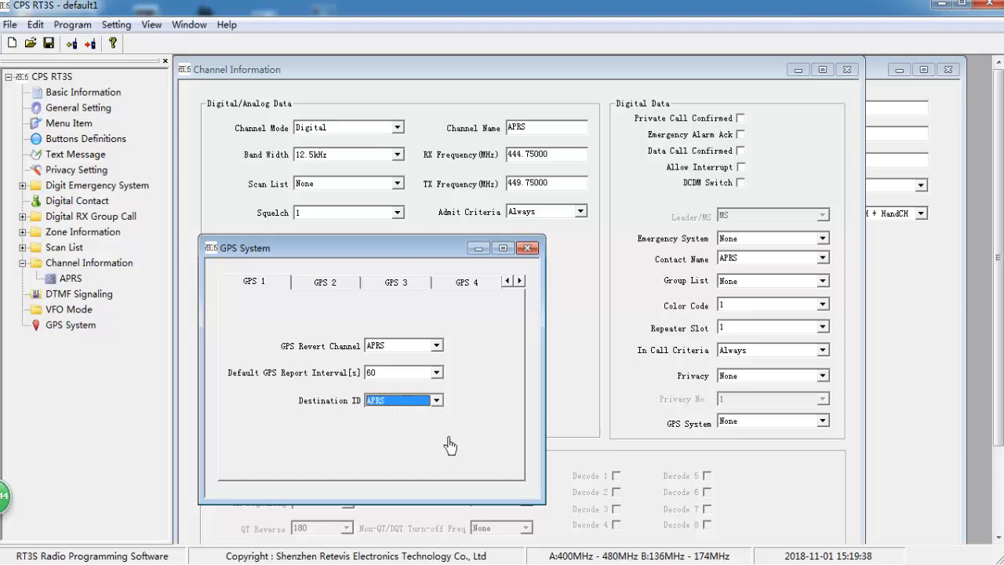
click(527, 248)
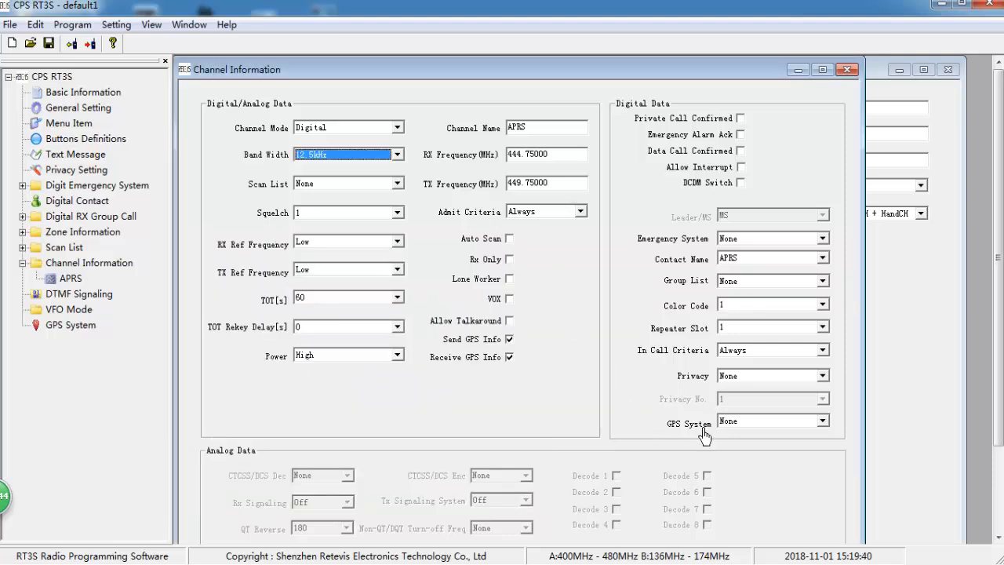
mouse_move(743, 436)
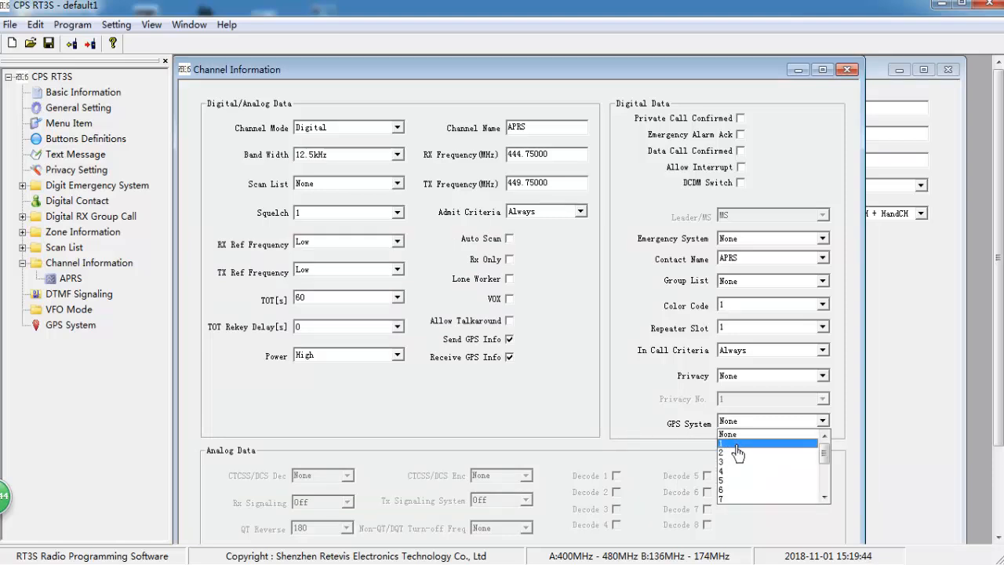
Assign GPS System 1 to the APRS channel.
click(737, 442)
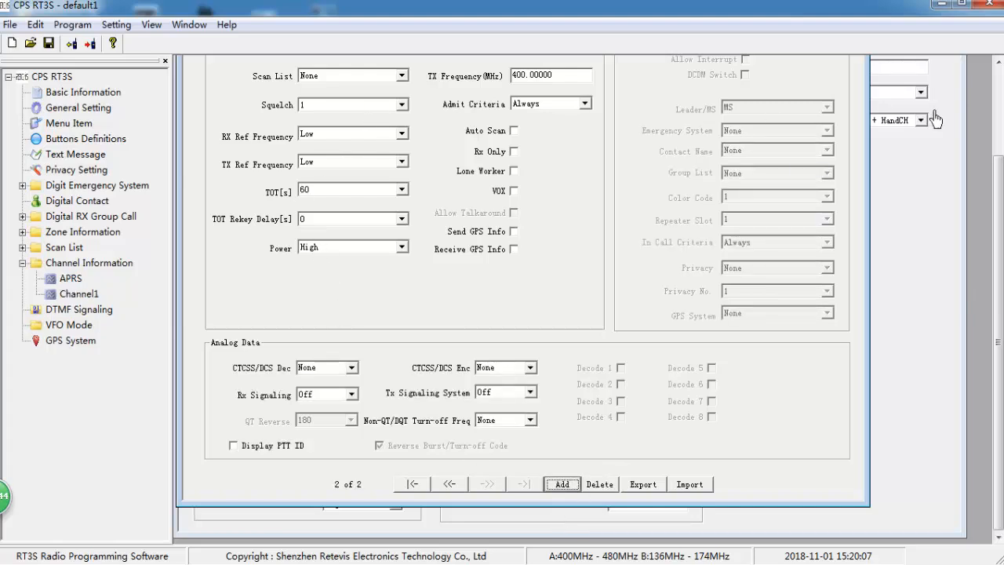
mouse_move(980, 238)
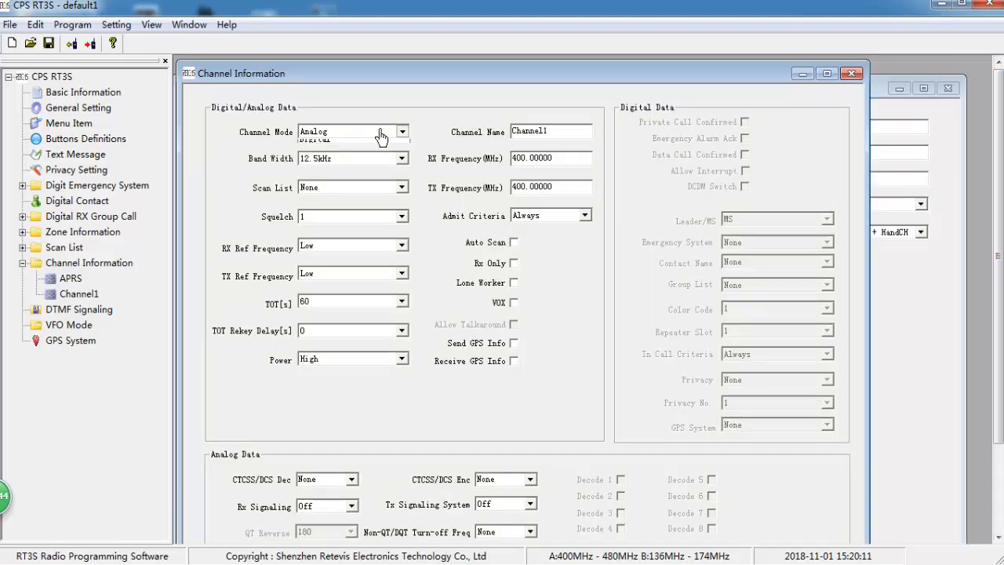
Make the second channel digital, named TG91, RX 444.750 / TX 449.750, with contact TG91.
click(351, 132)
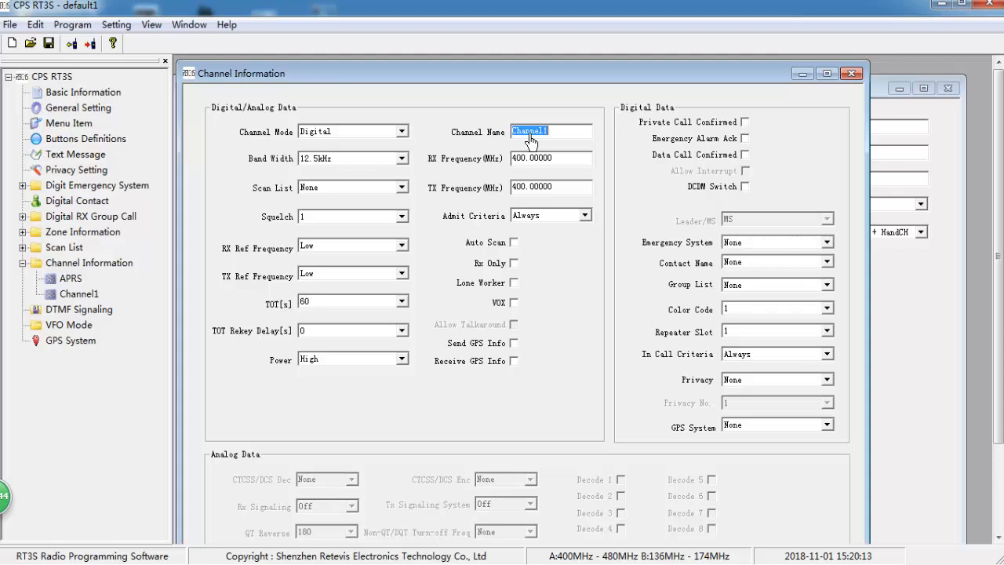
text(tg91)
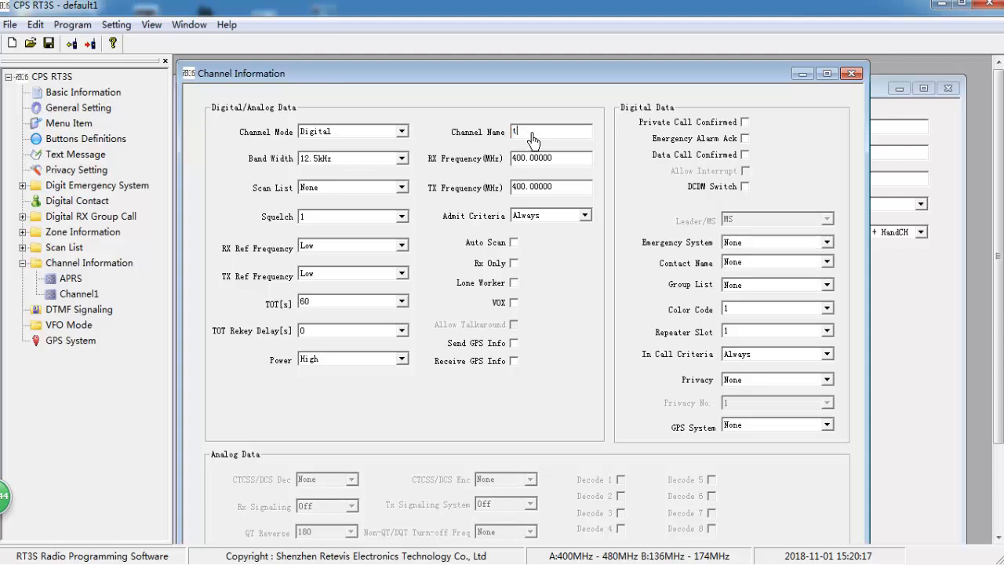
text(TG91)
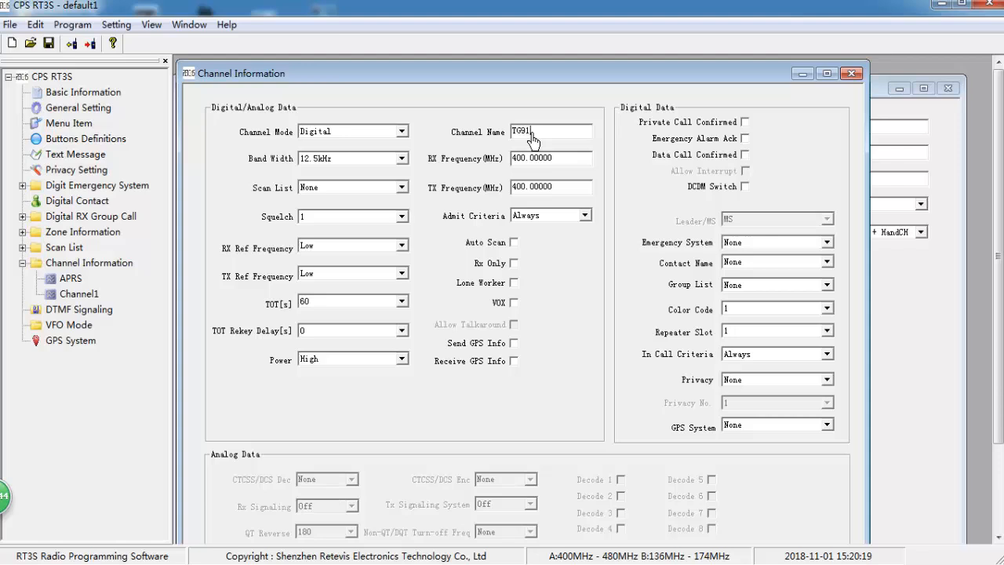
click(550, 156)
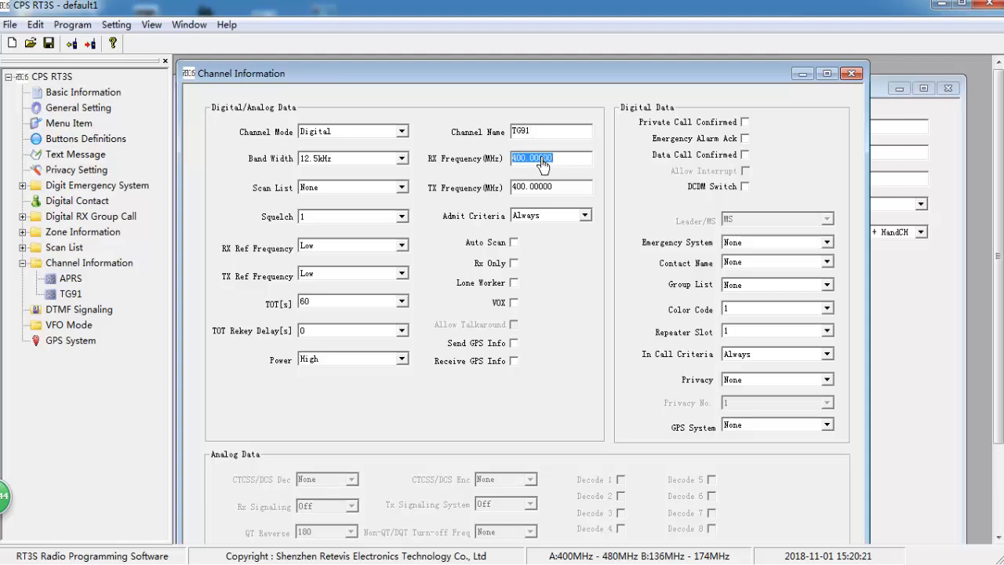
text(444.750)
click(550, 187)
text(449.75000)
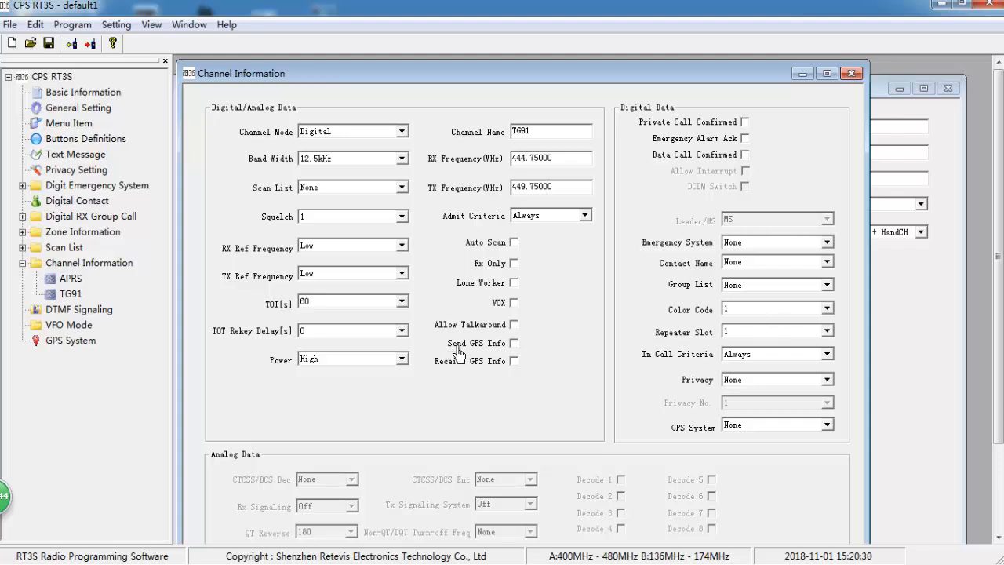
mouse_move(580, 361)
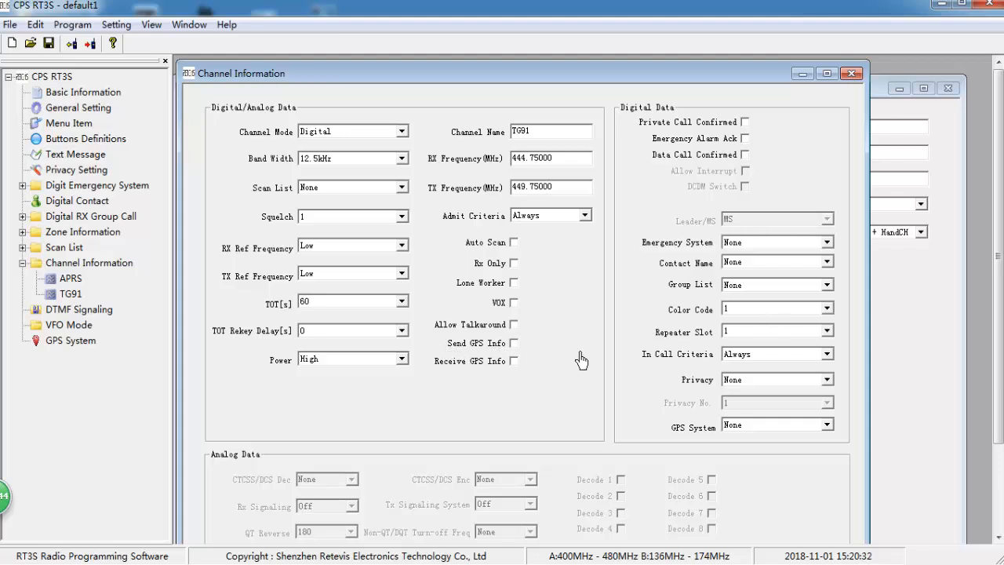
click(827, 260)
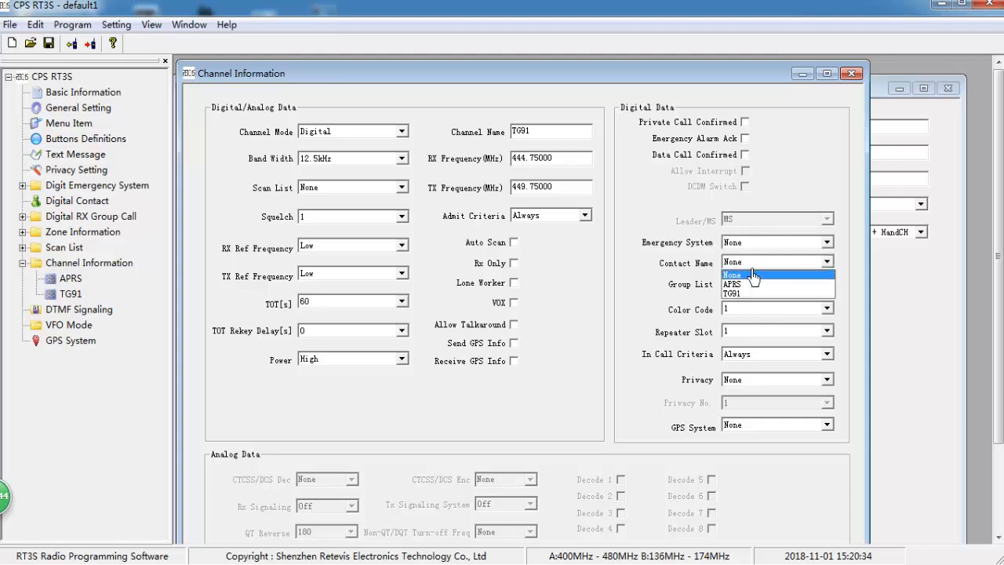
click(730, 293)
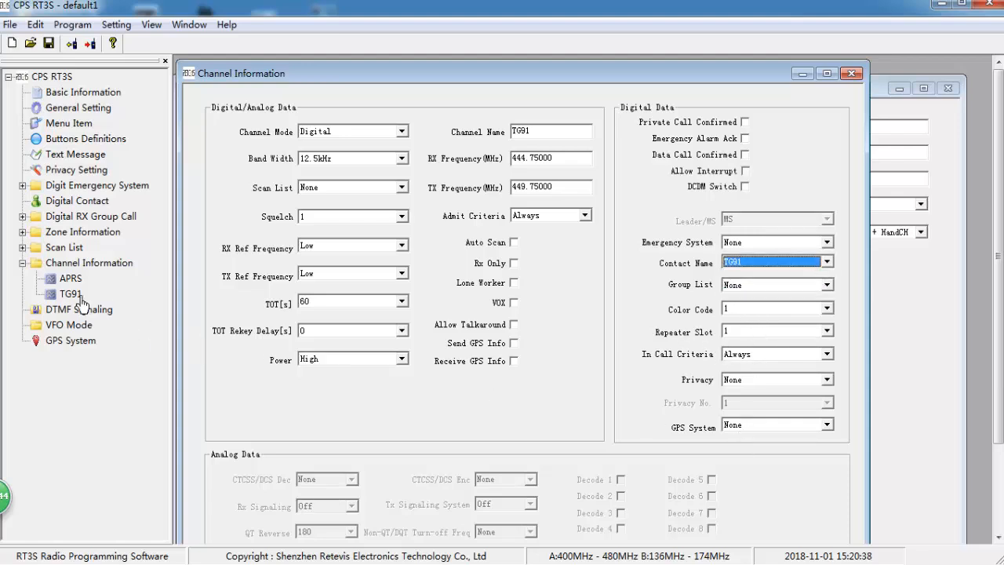
Add the TG91 channel to Zone1's member list.
click(69, 293)
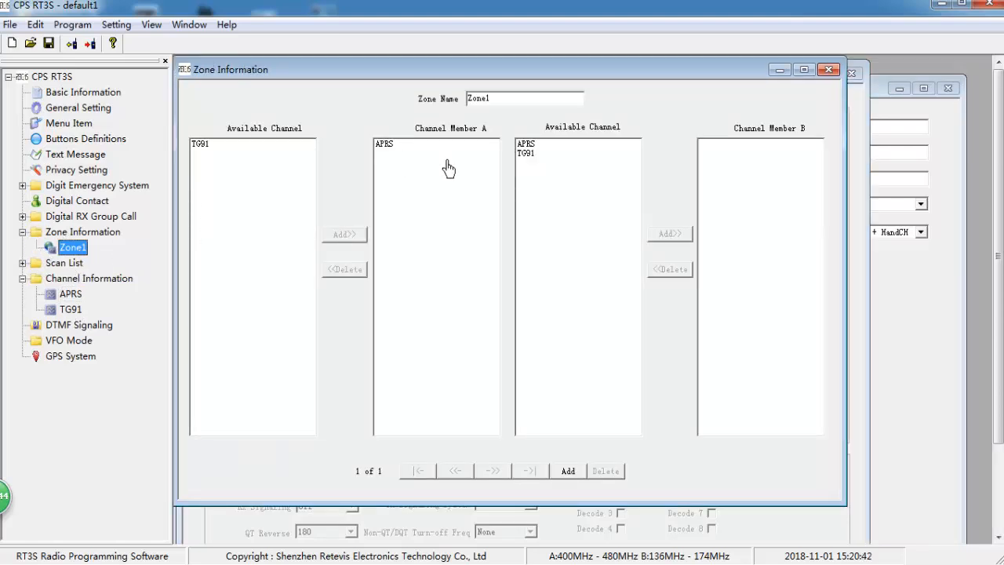
mouse_move(420, 144)
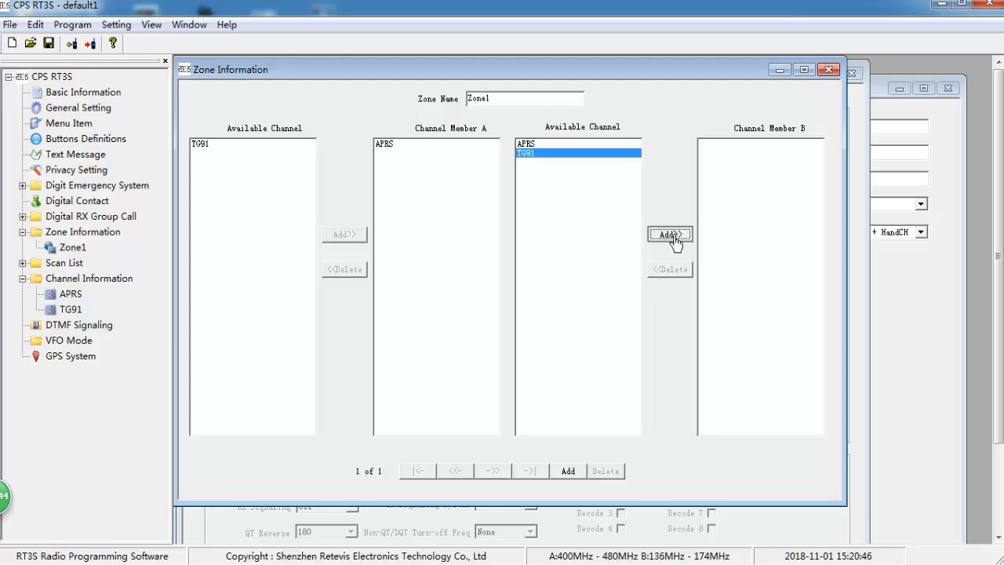
click(669, 234)
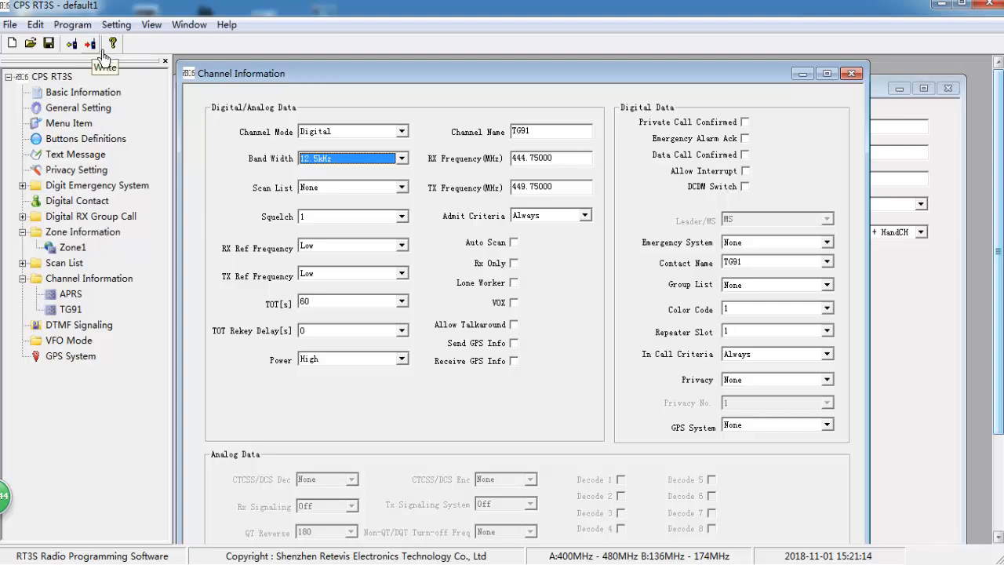
Start writing the codeplug to the radio and confirm the Write data dialog.
click(103, 44)
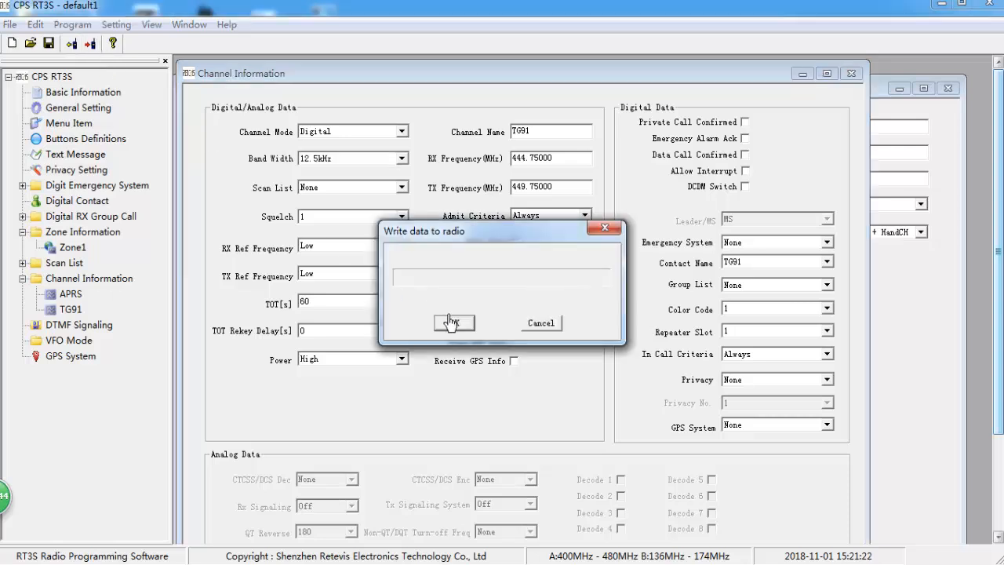
click(454, 323)
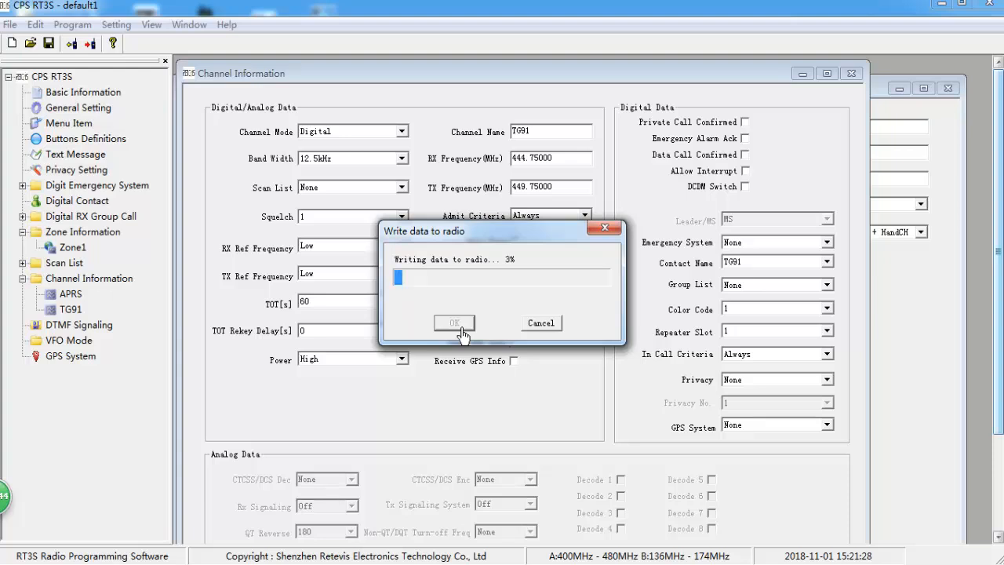
mouse_move(494, 332)
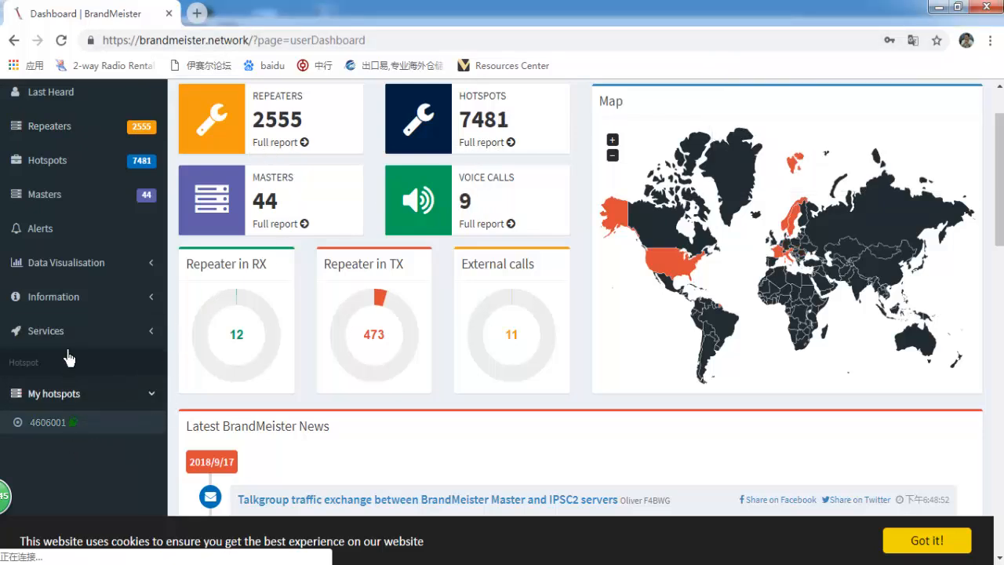
Bring up the BrandMeister SelfCare settings page under Services.
click(45, 329)
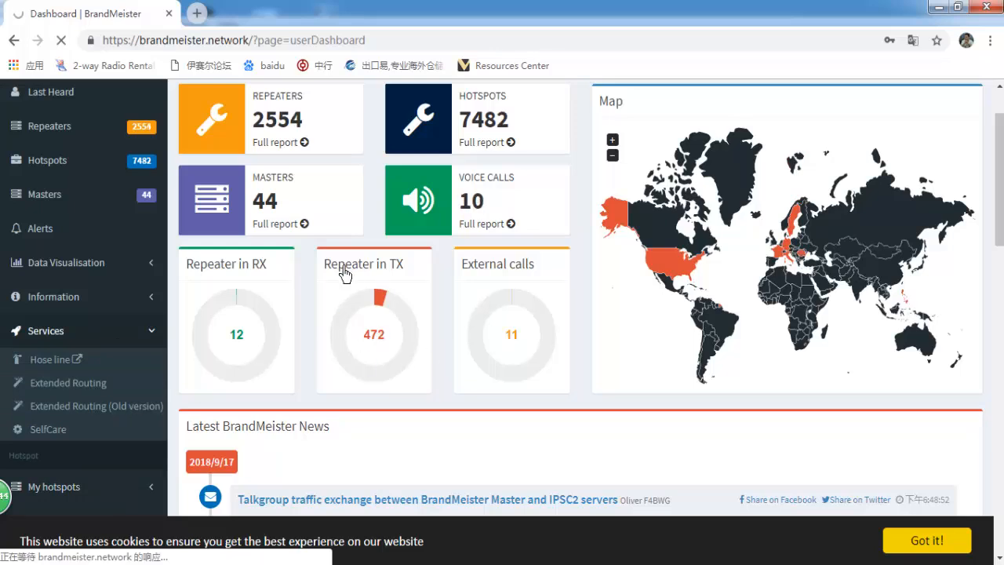
click(47, 430)
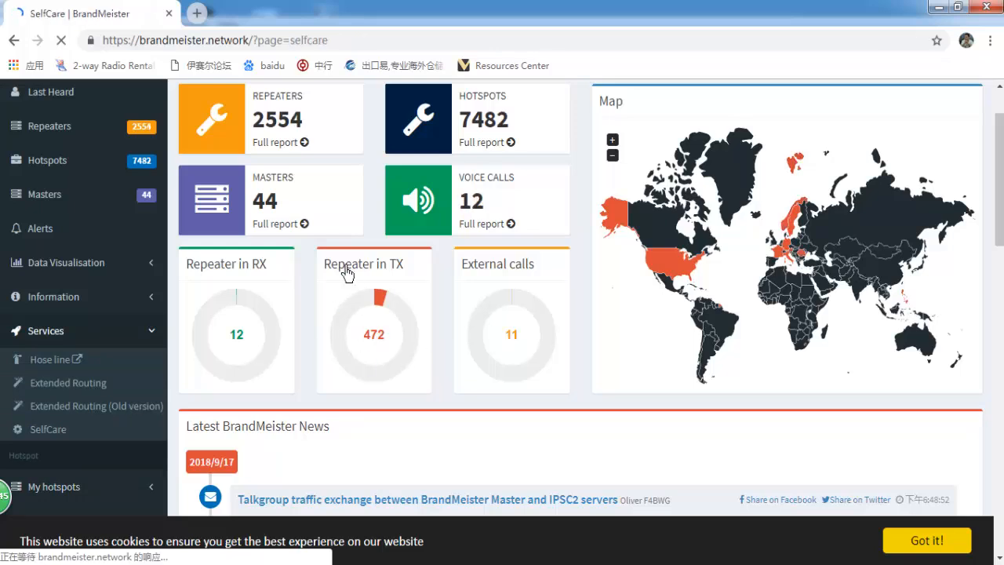
click(47, 429)
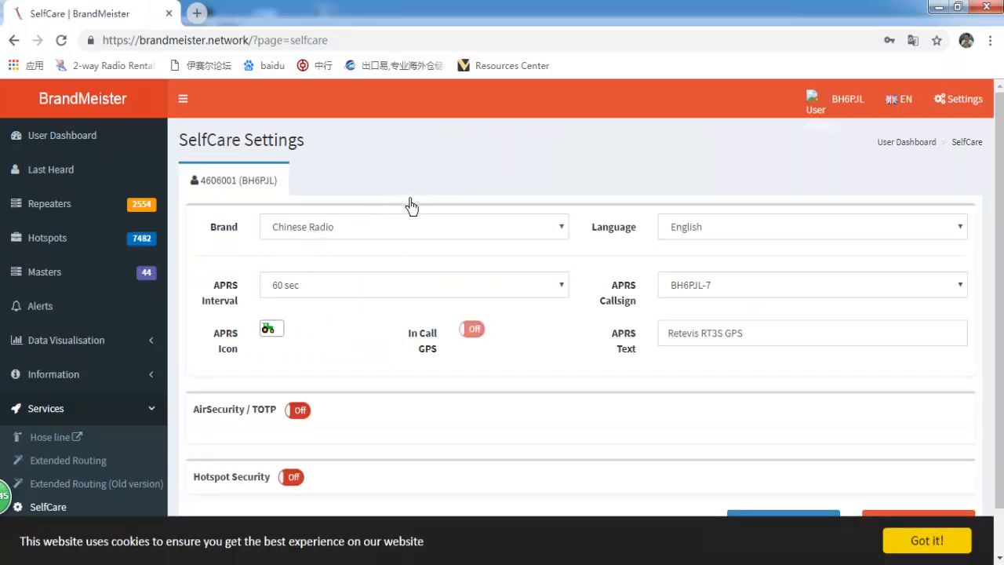
scroll(down, 3)
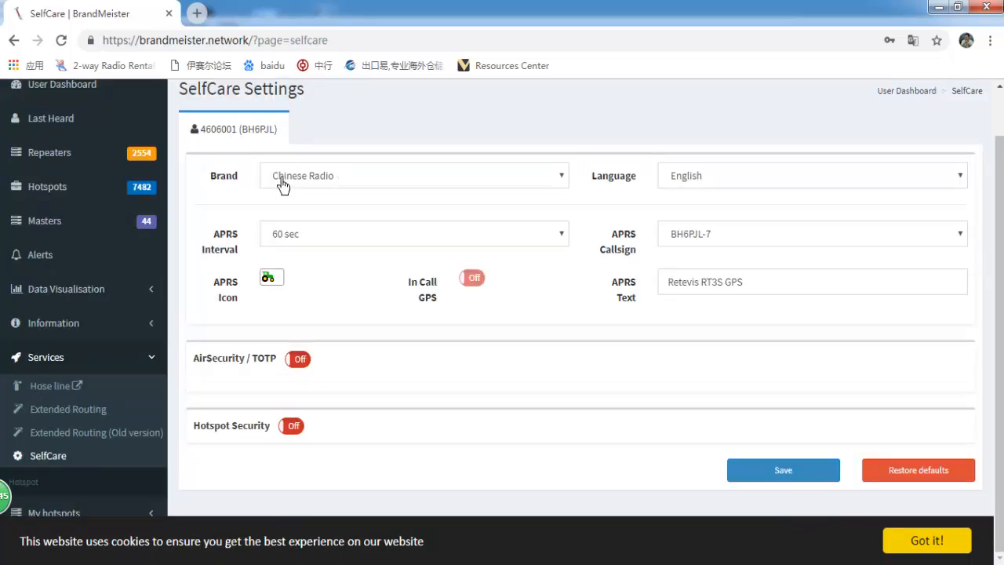
Keep brand Chinese Radio, APRS interval 60 sec, the current icon and callsign suffix -7.
click(414, 176)
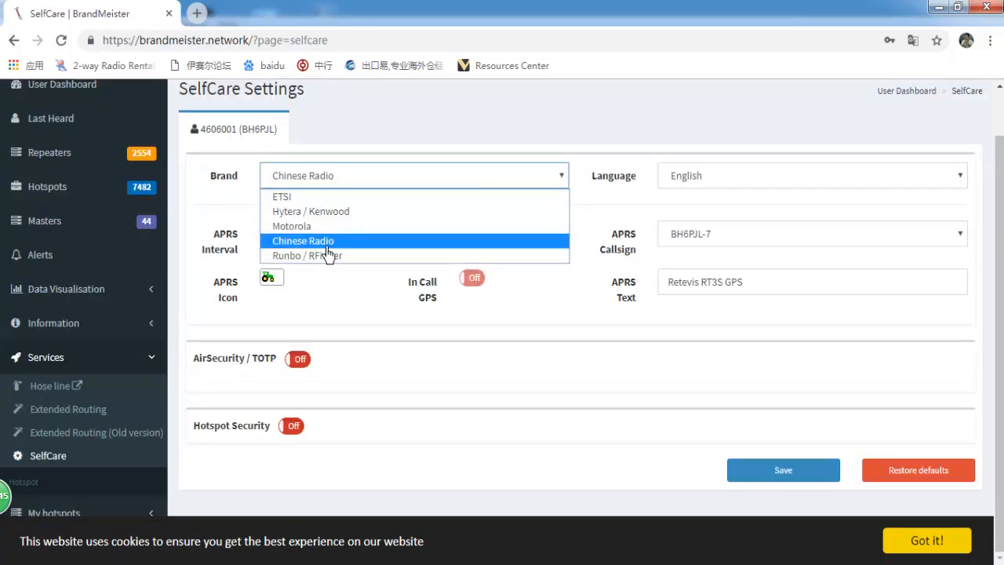
click(302, 241)
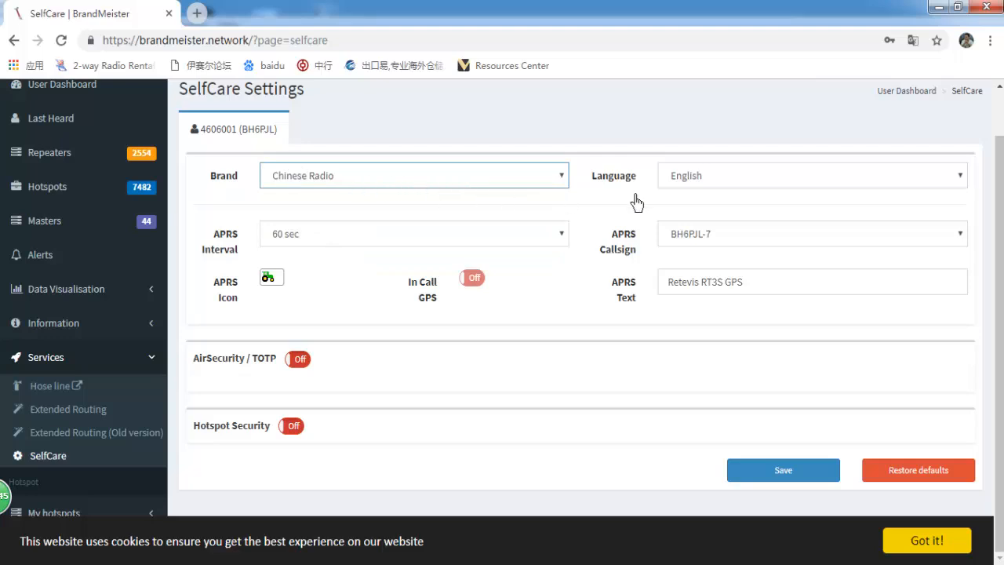
mouse_move(355, 270)
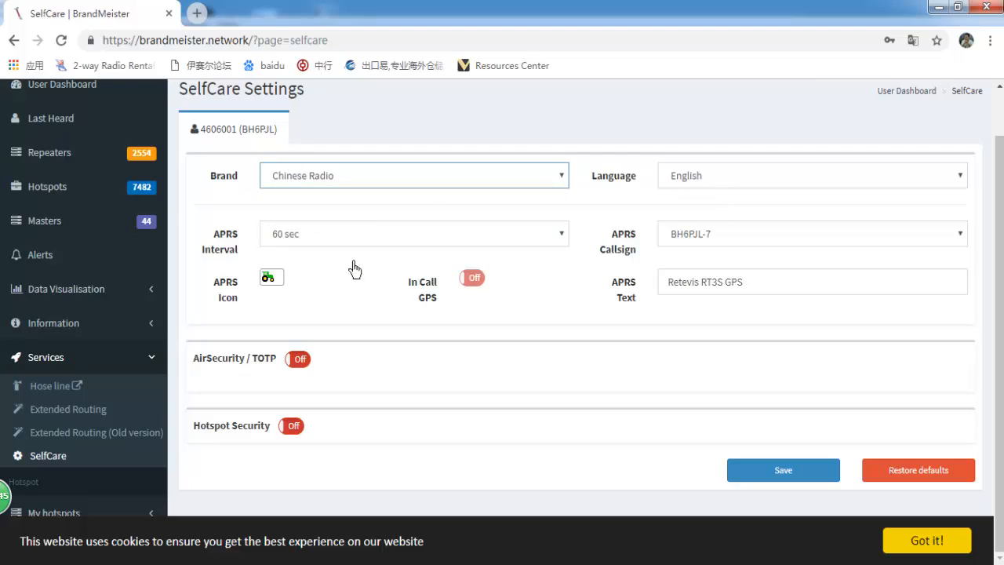
mouse_move(220, 260)
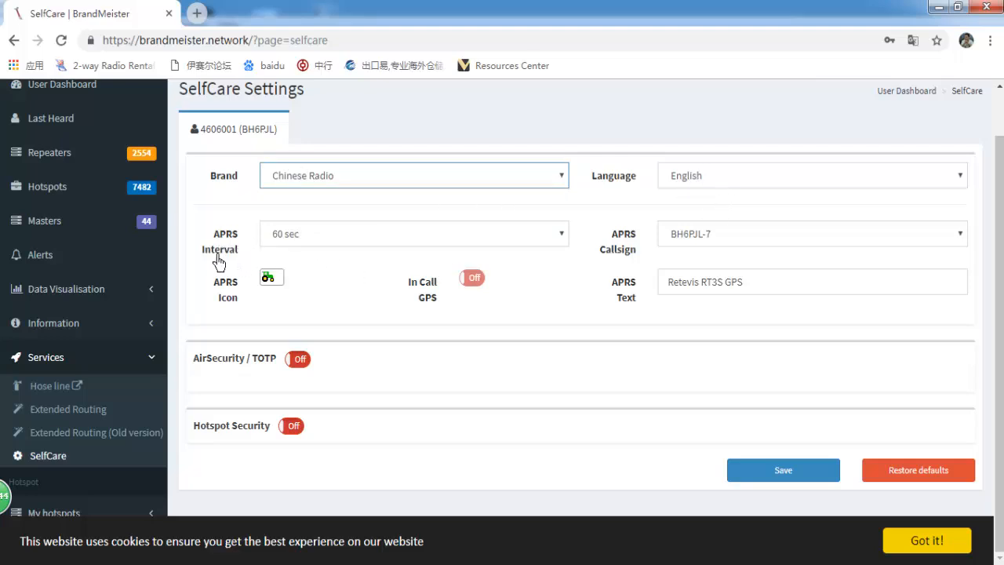
click(414, 234)
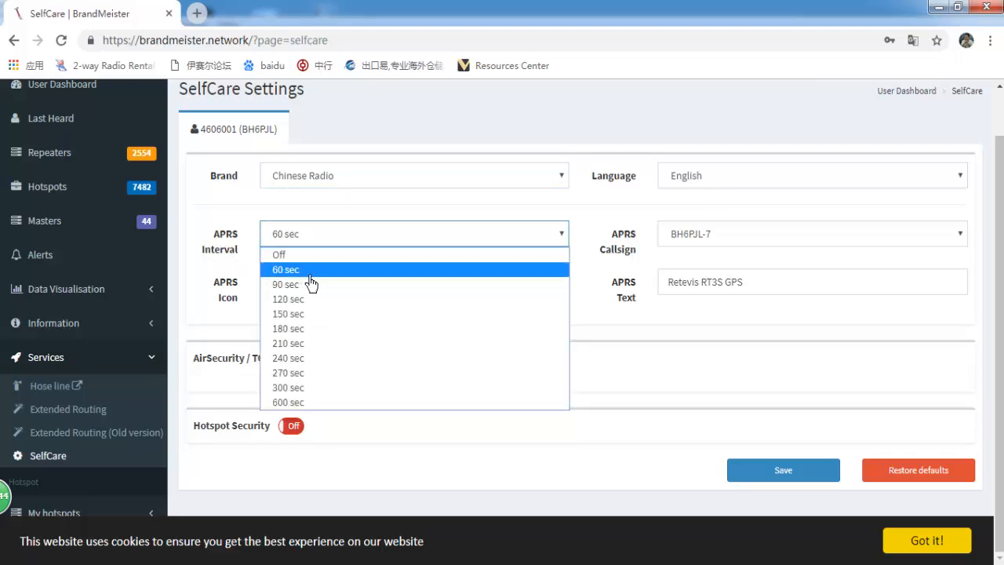
click(285, 269)
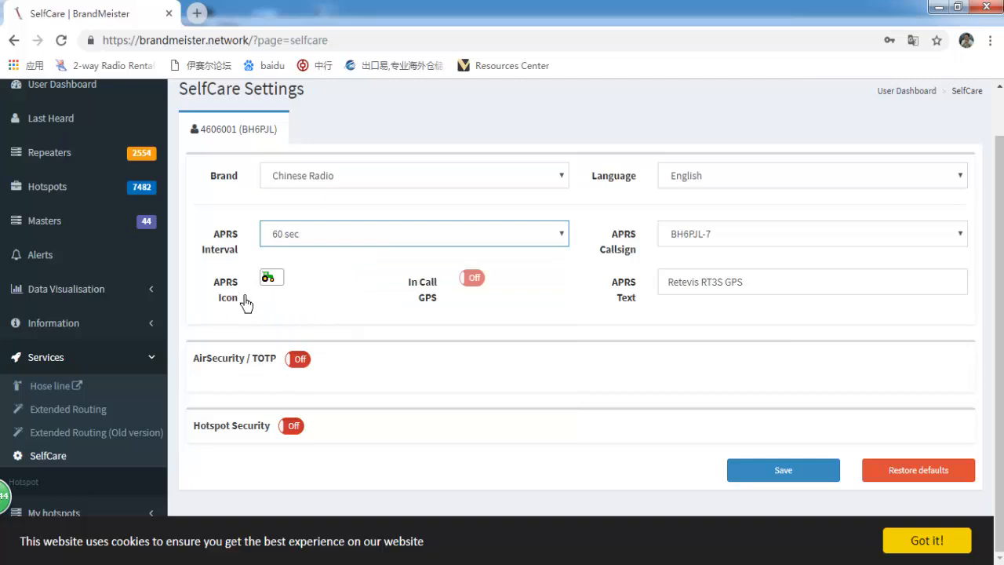
click(269, 276)
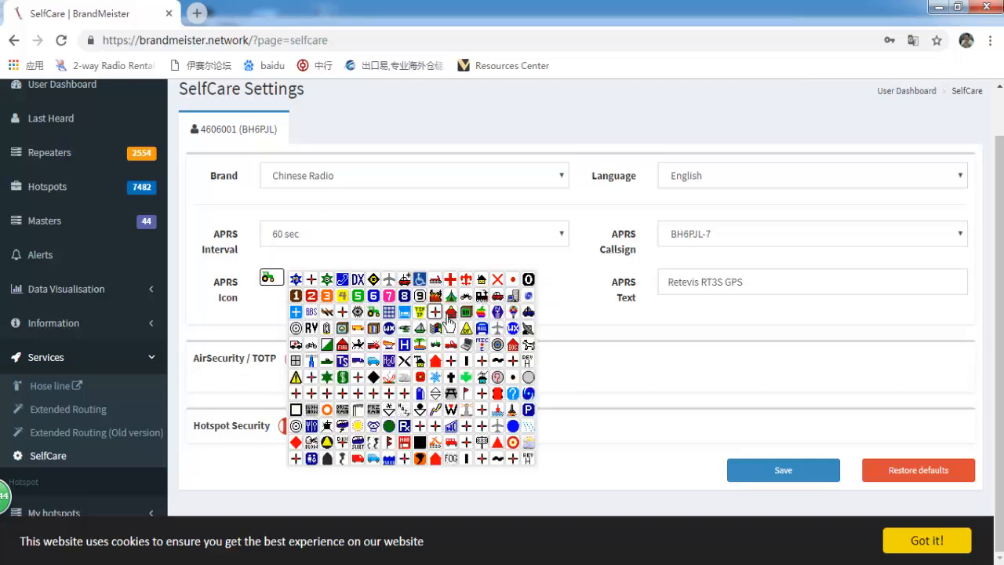
mouse_move(229, 320)
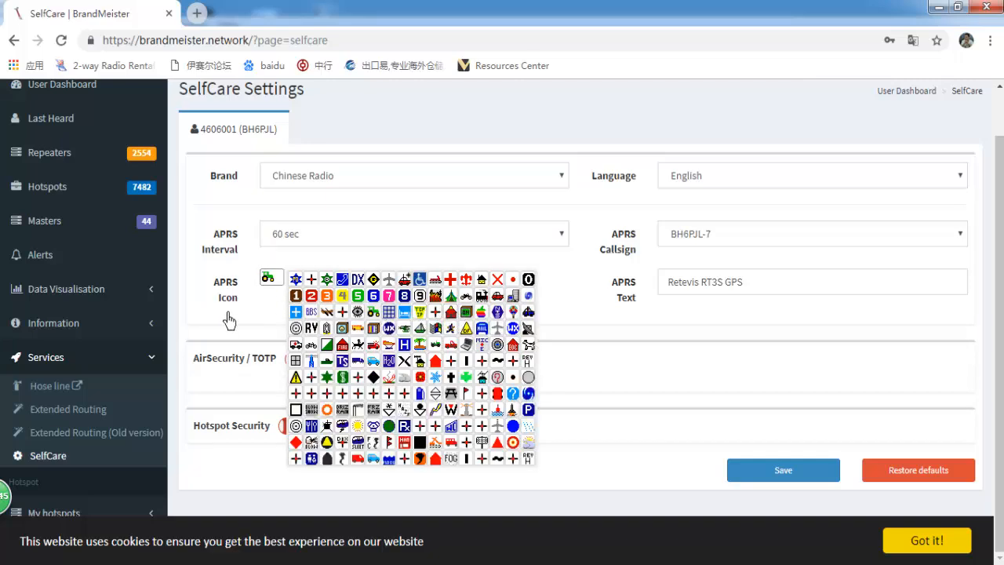
click(270, 276)
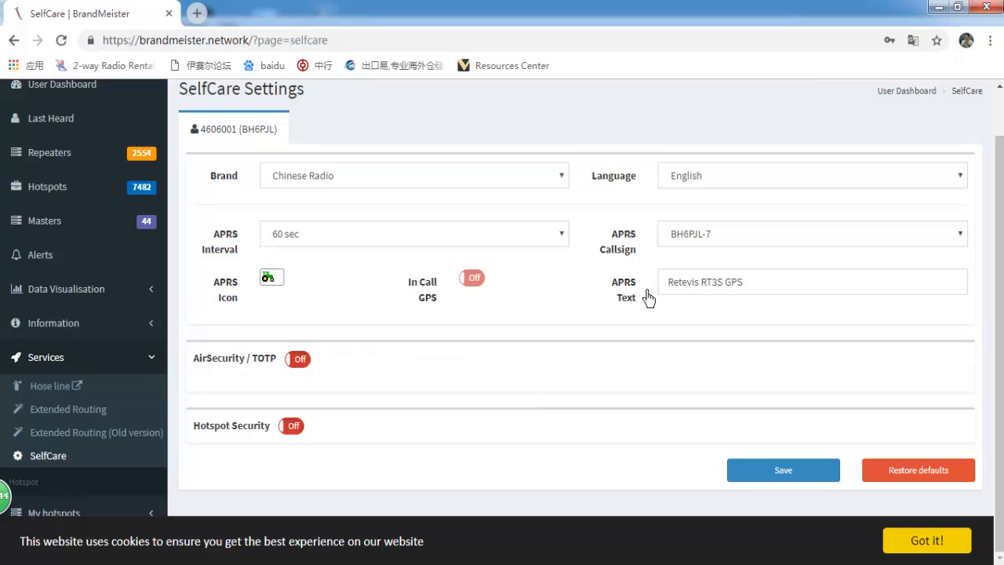
mouse_move(709, 298)
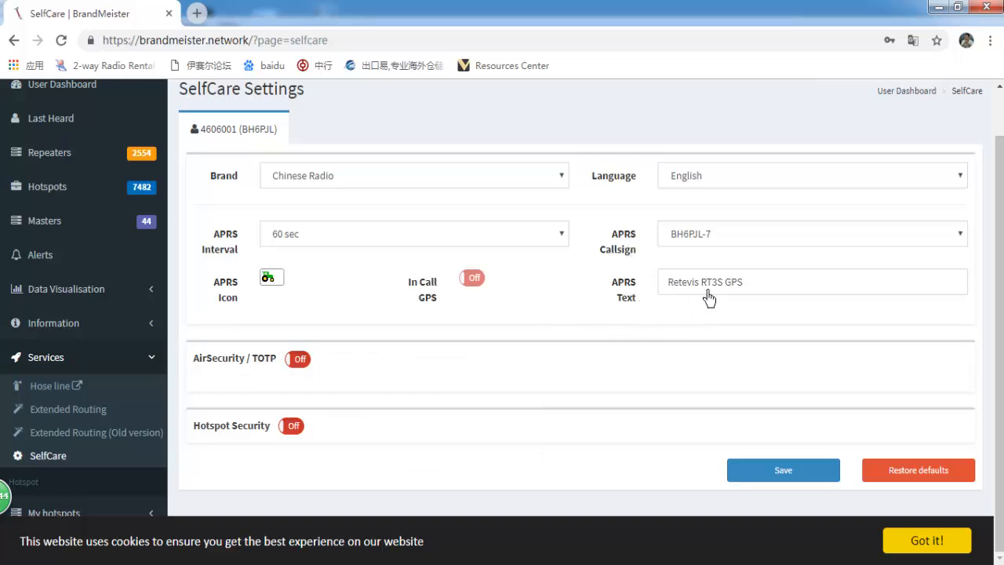
click(813, 283)
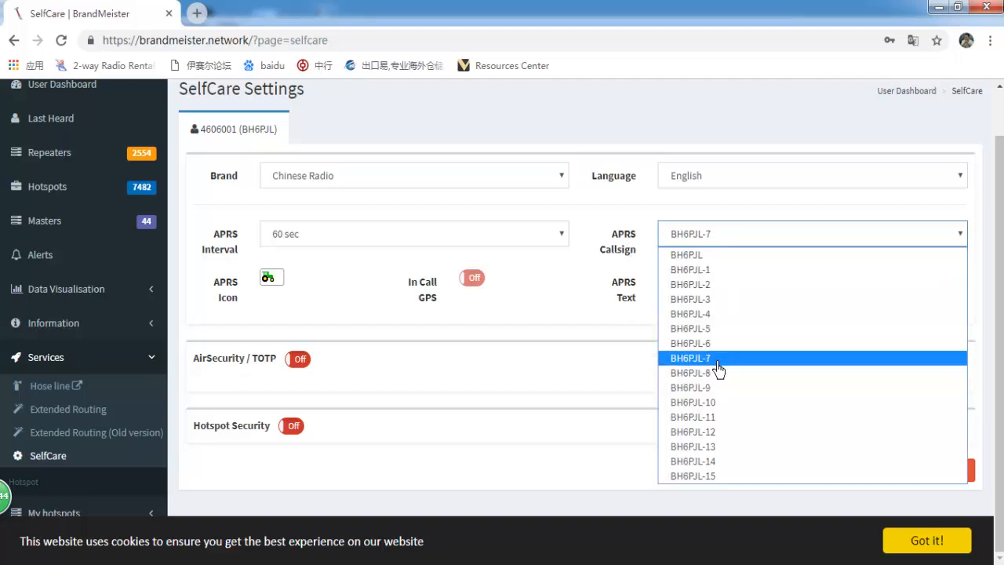
click(690, 357)
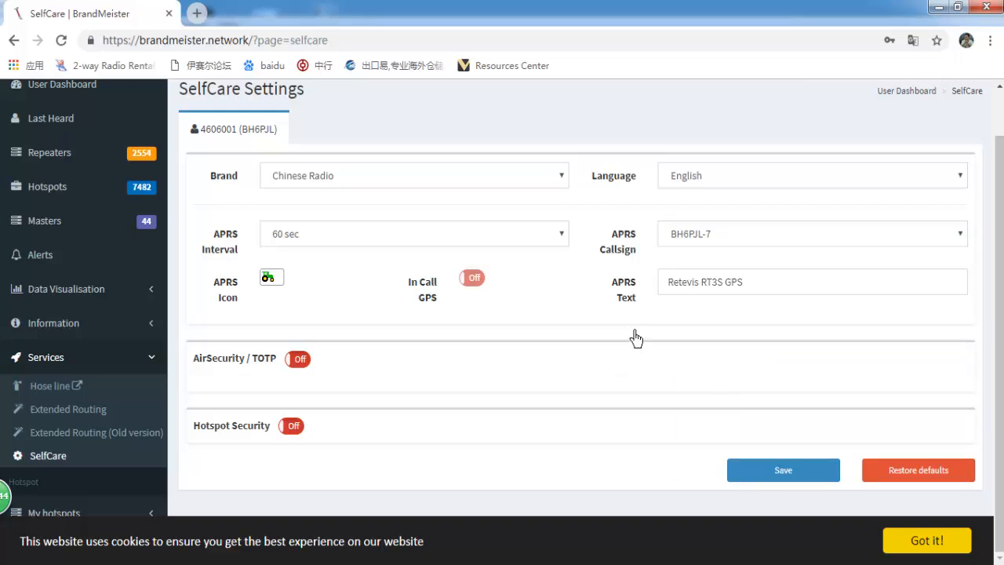
mouse_move(648, 276)
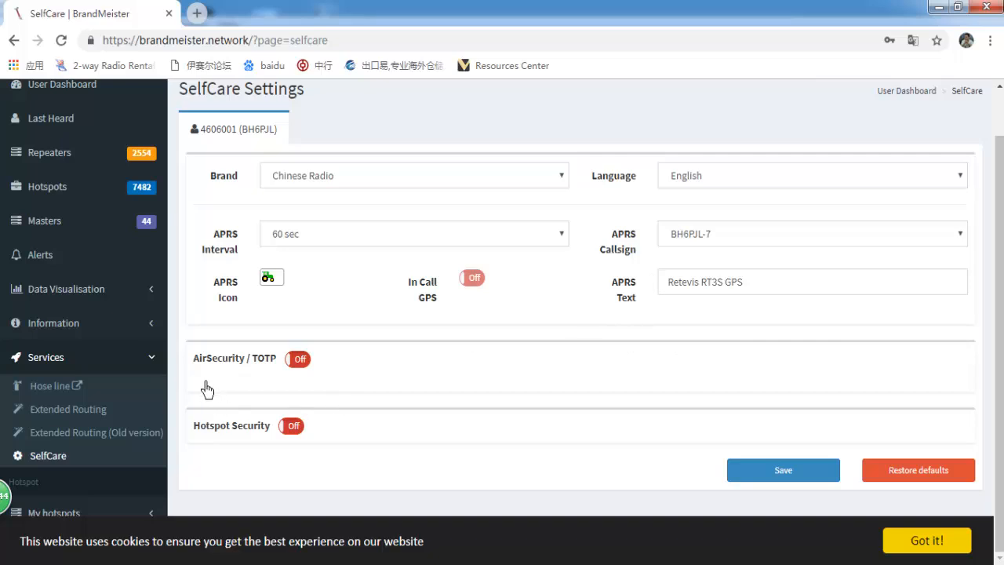
mouse_move(756, 431)
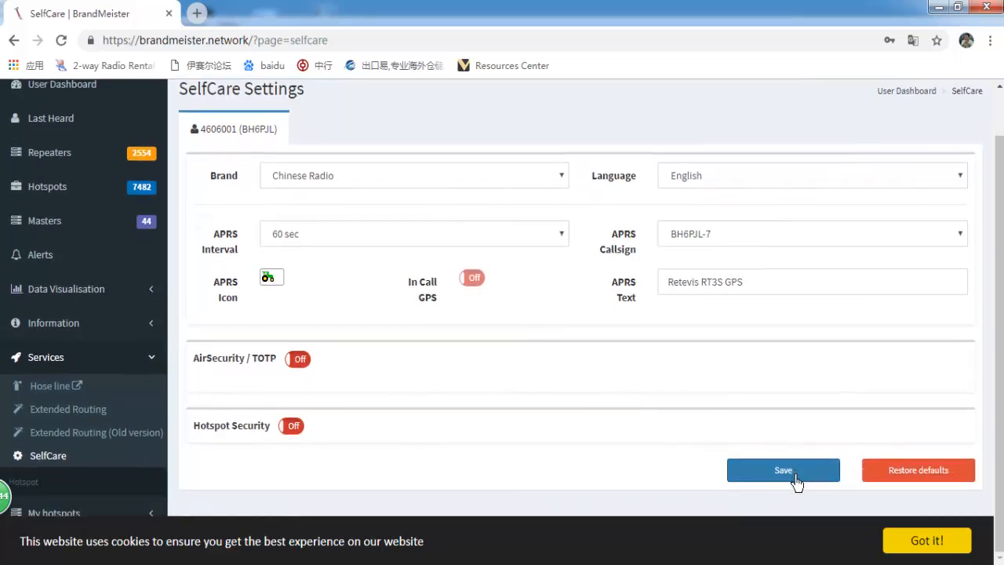
Save the SelfCare APRS settings and acknowledge the 'Write data succ!' prompt in CPS RT3S.
click(783, 470)
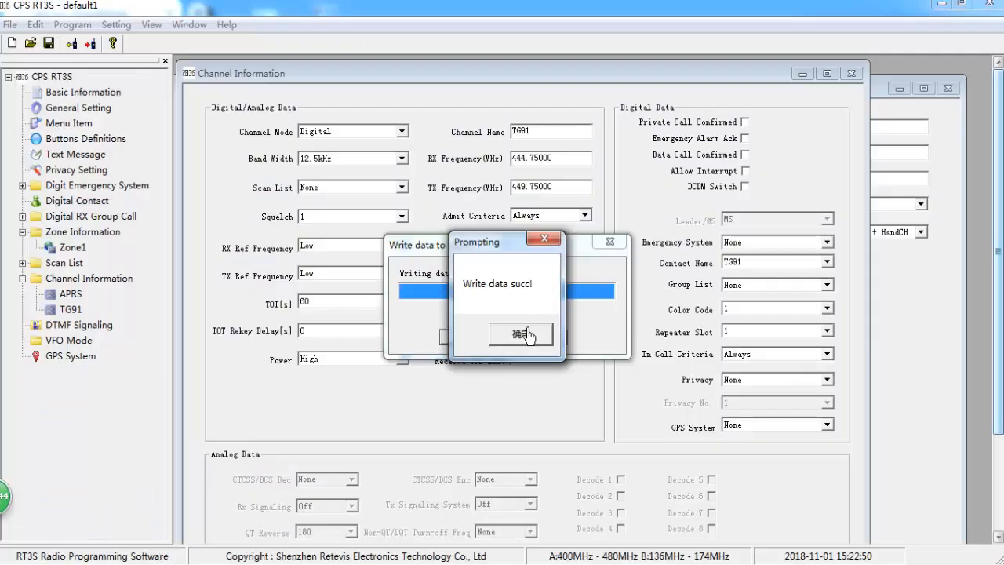
click(520, 332)
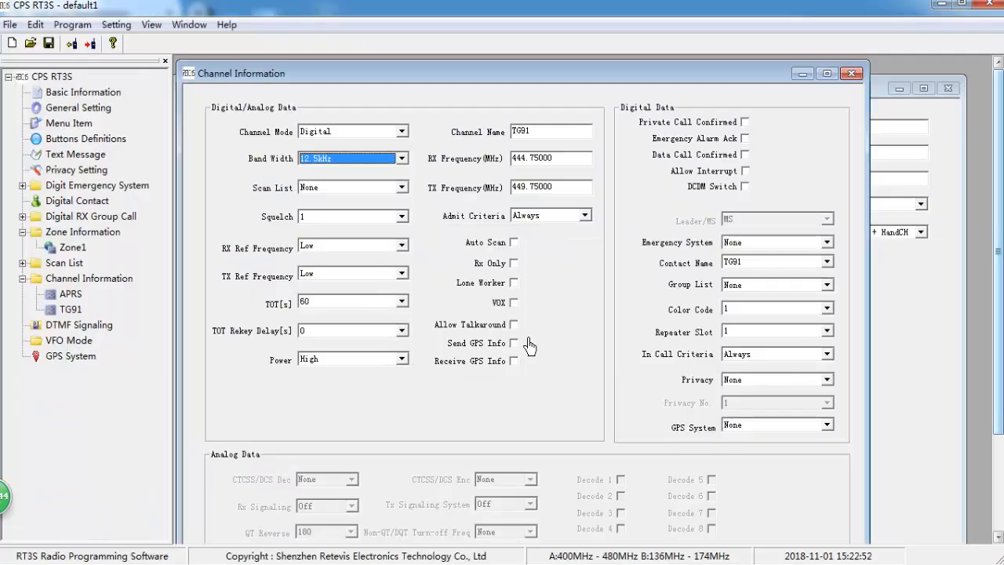